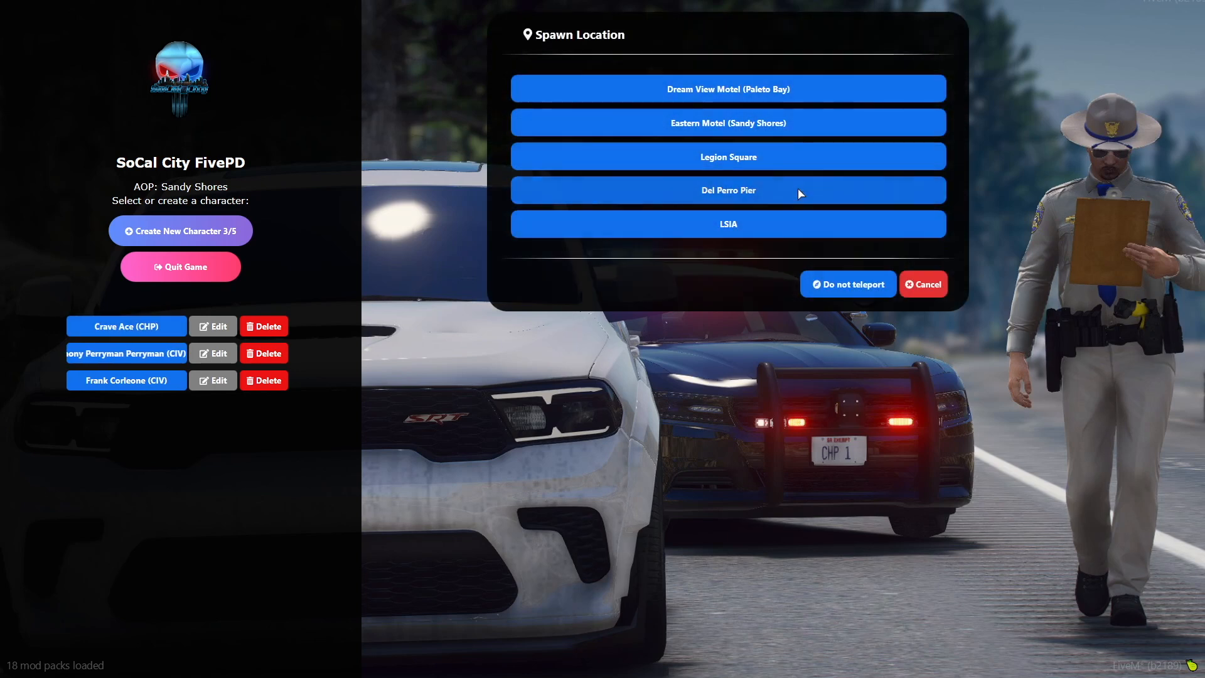
Spawn at Legion Square and load the saved Nomad | Suit character from vMenu
{"action": "left_click", "coordinate": [729, 156]}
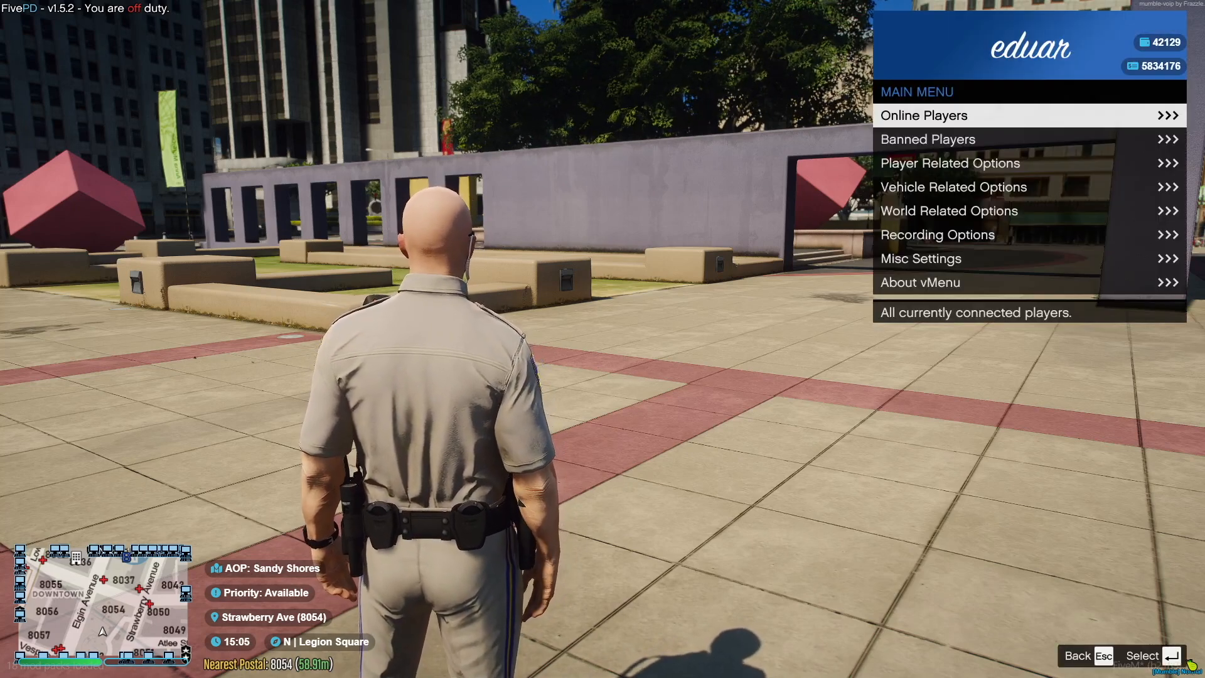
{"action": "left_click", "coordinate": [950, 164]}
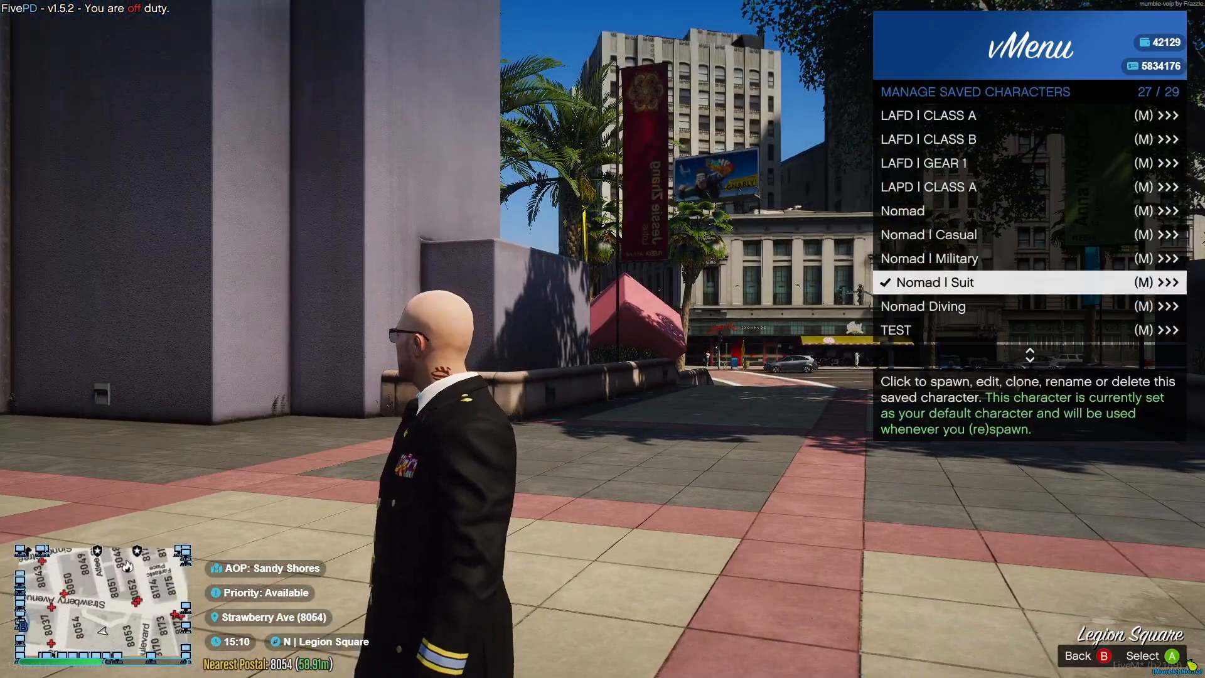
{"action": "left_click", "coordinate": [934, 283]}
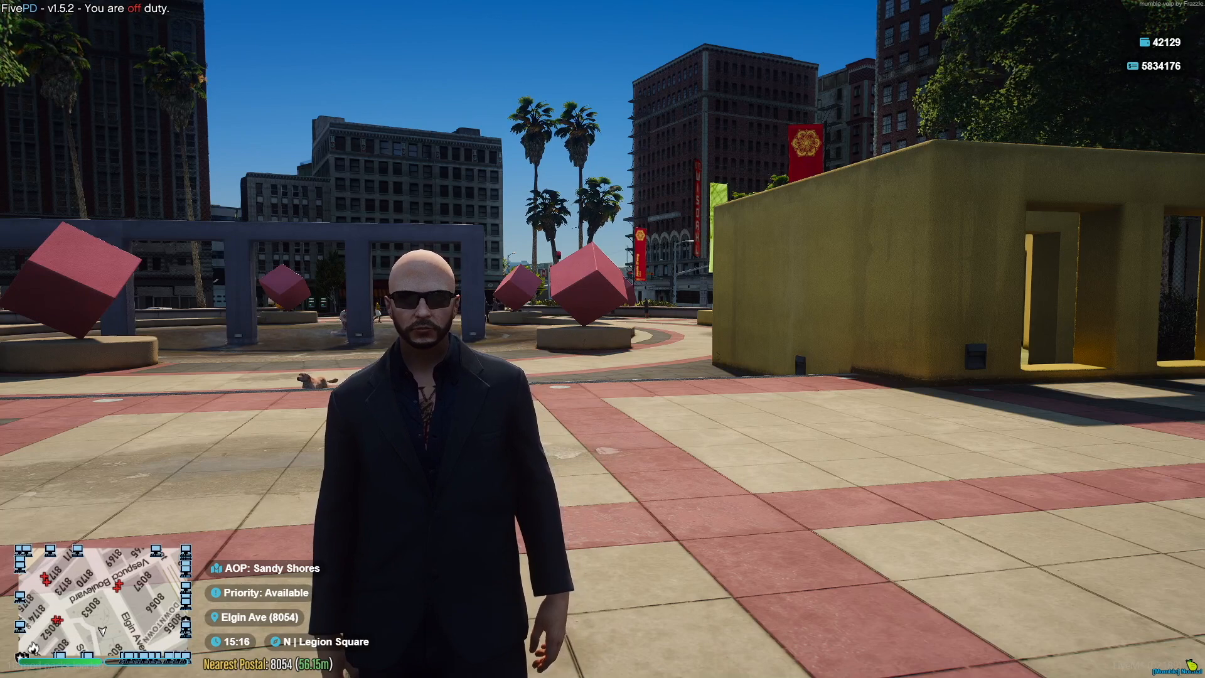
Enter the /apiid command in FiveM chat to retrieve the account's API ID
{"action": "type", "text": "/"}
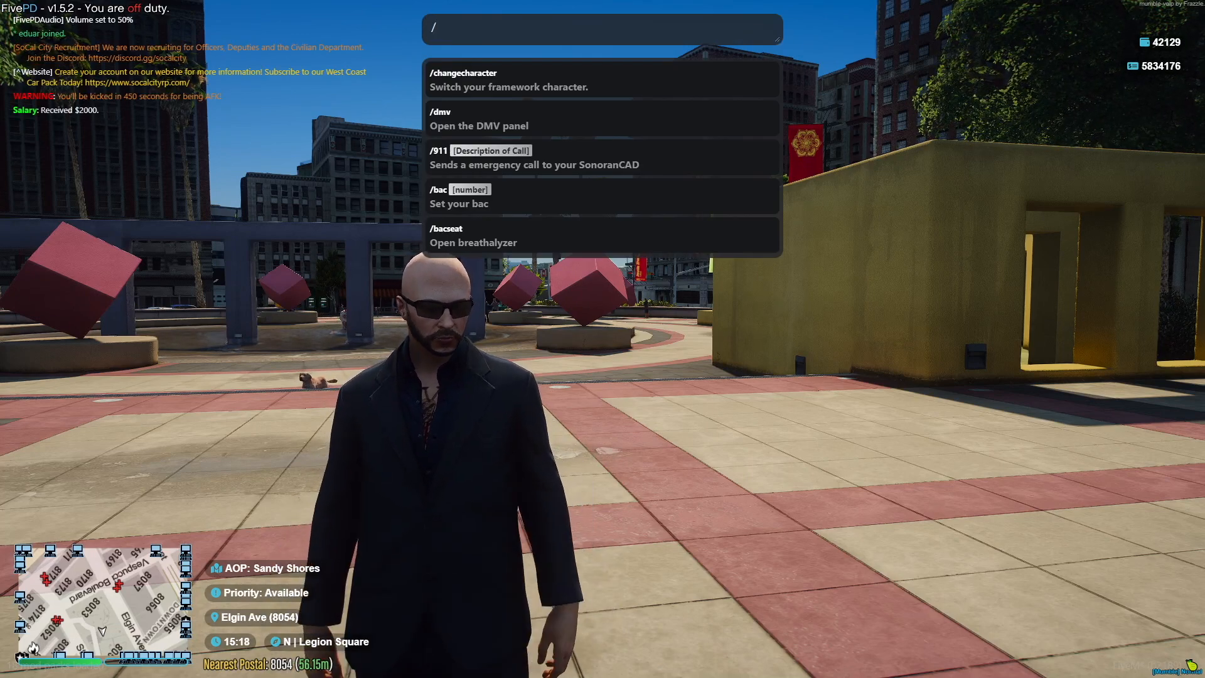
{"action": "type", "text": "api"}
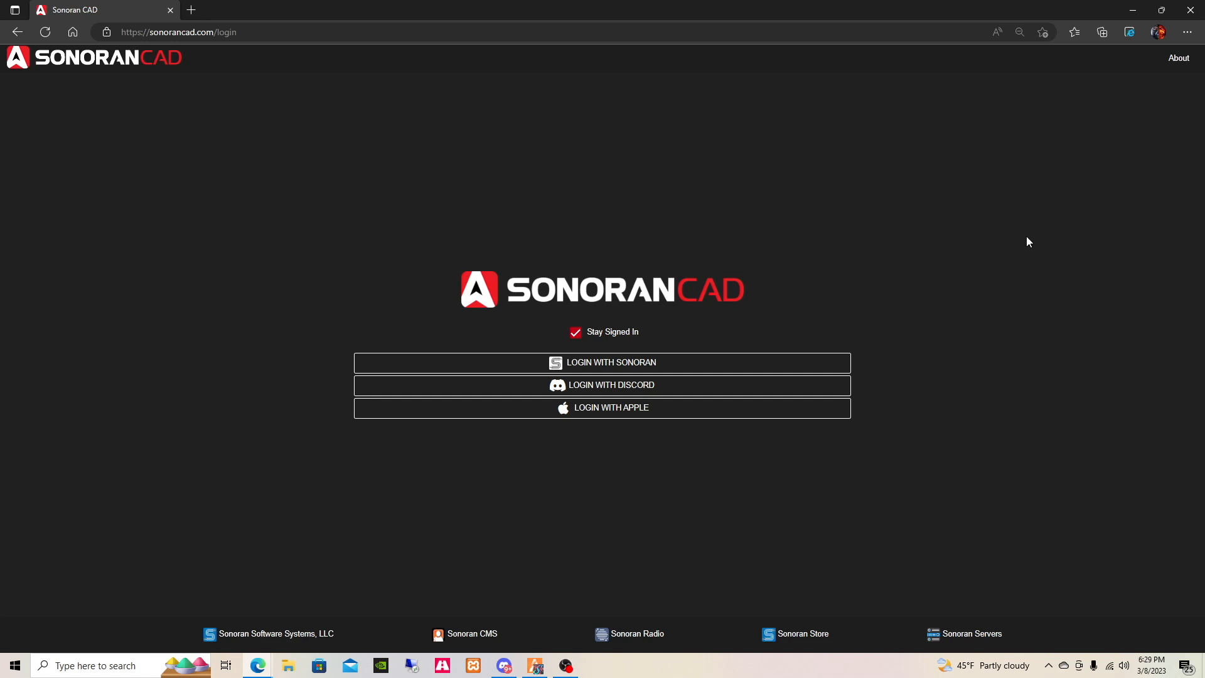
{"action": "mouse_move", "coordinate": [691, 364]}
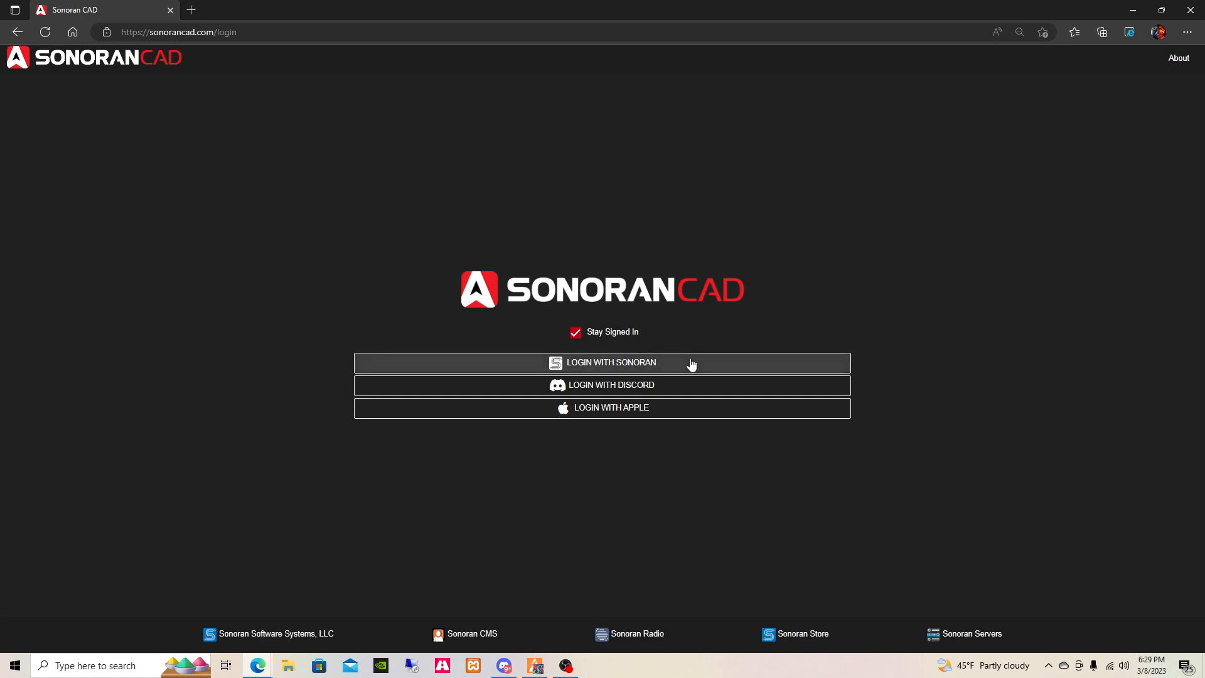
Sign in to Sonoran CAD with the saved Sonoran account, reaching My Communities
{"action": "left_click", "coordinate": [603, 361]}
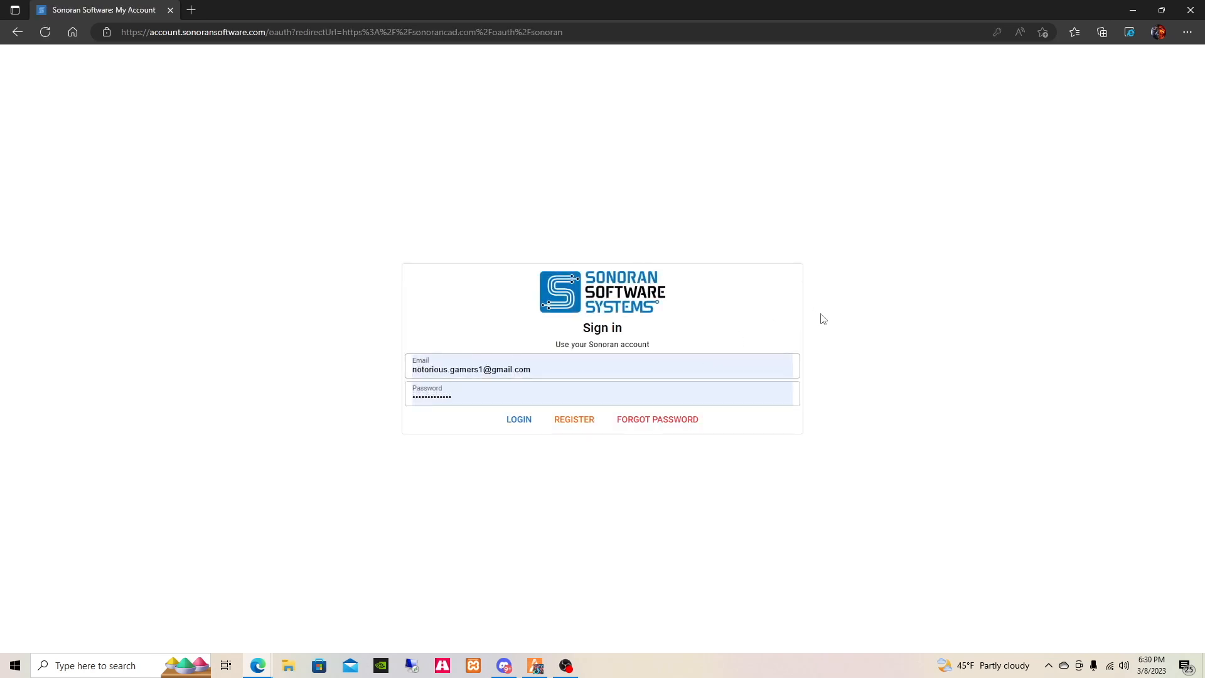
{"action": "left_click", "coordinate": [519, 419]}
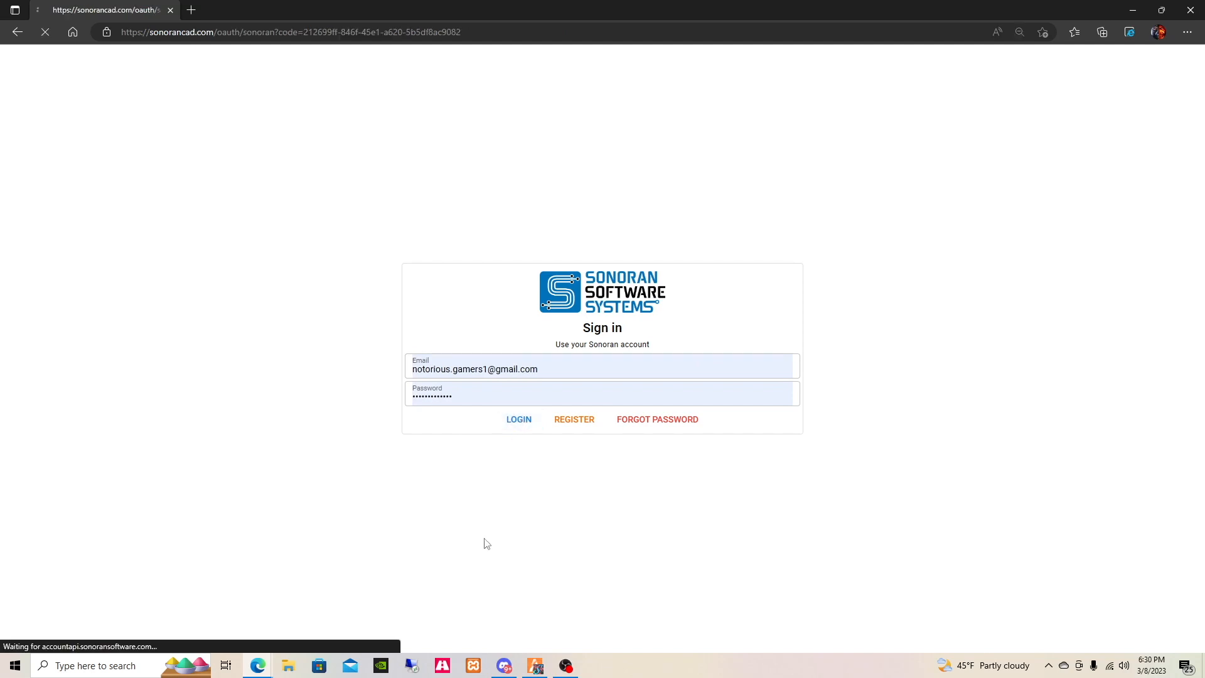
{"action": "left_click", "coordinate": [519, 419]}
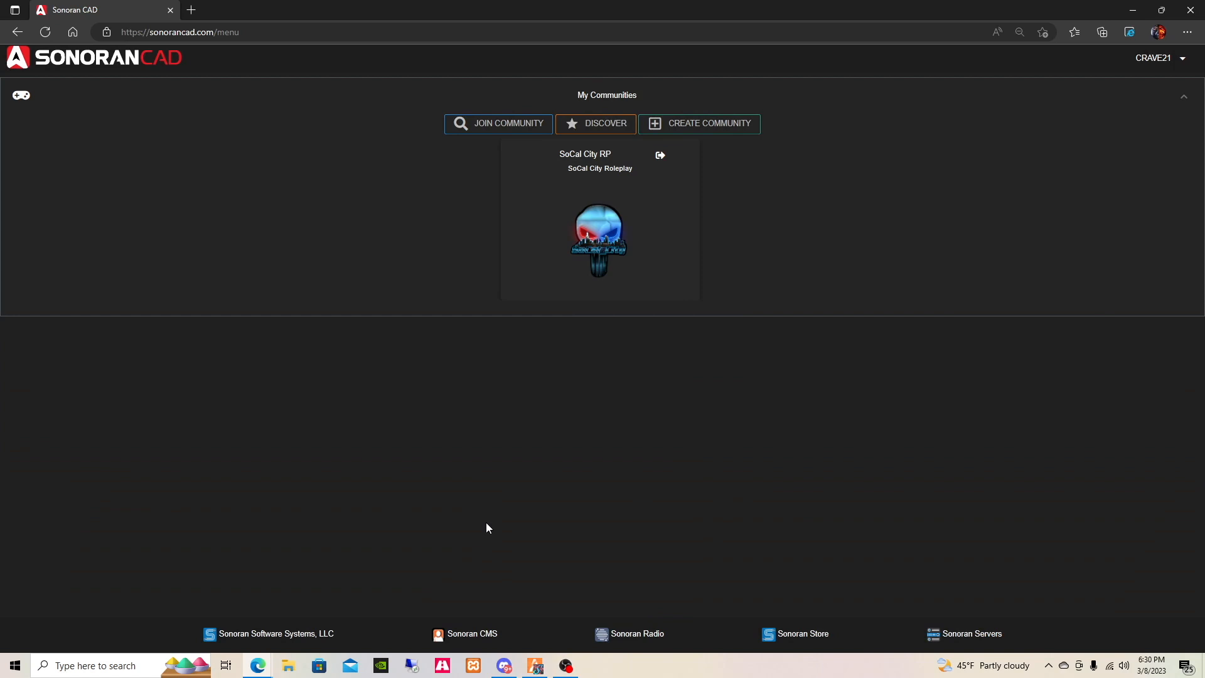
{"action": "mouse_move", "coordinate": [502, 521]}
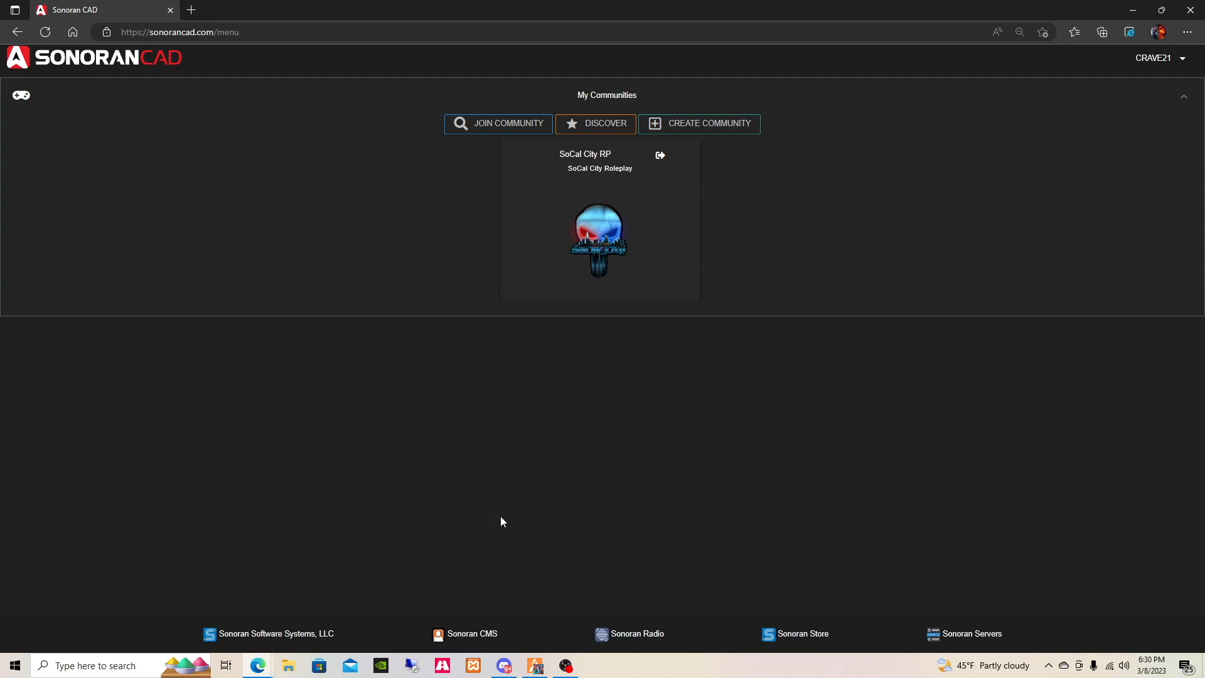
{"action": "mouse_move", "coordinate": [516, 592]}
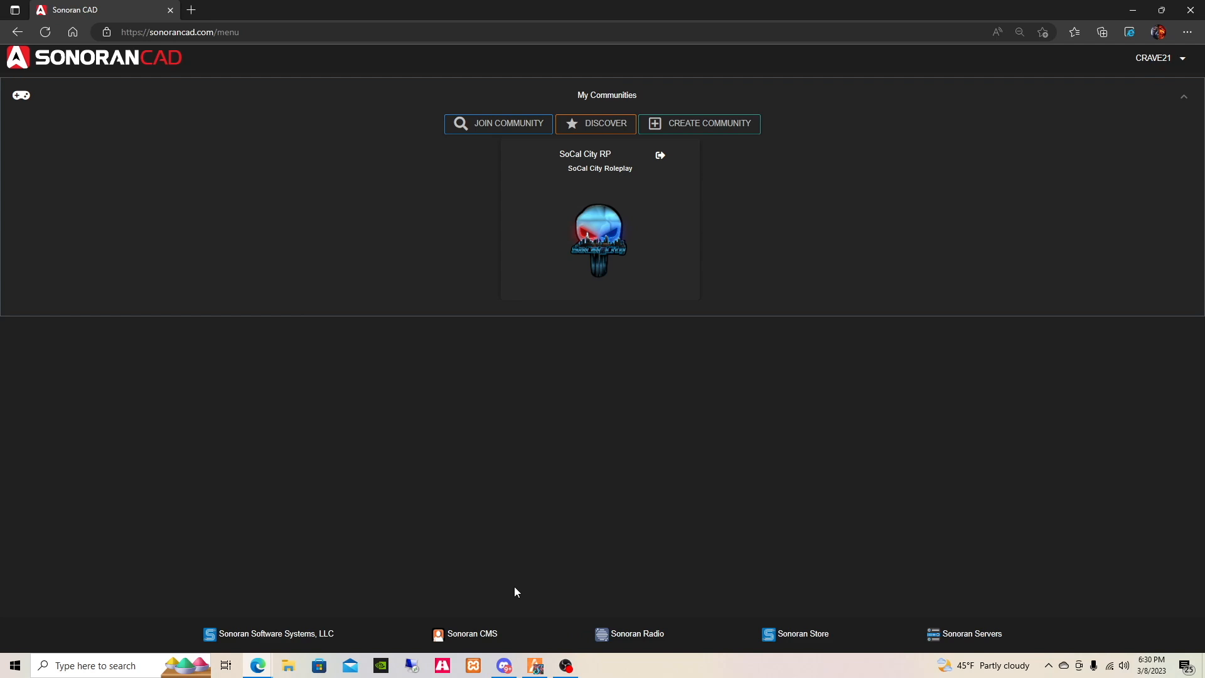
{"action": "mouse_move", "coordinate": [505, 666]}
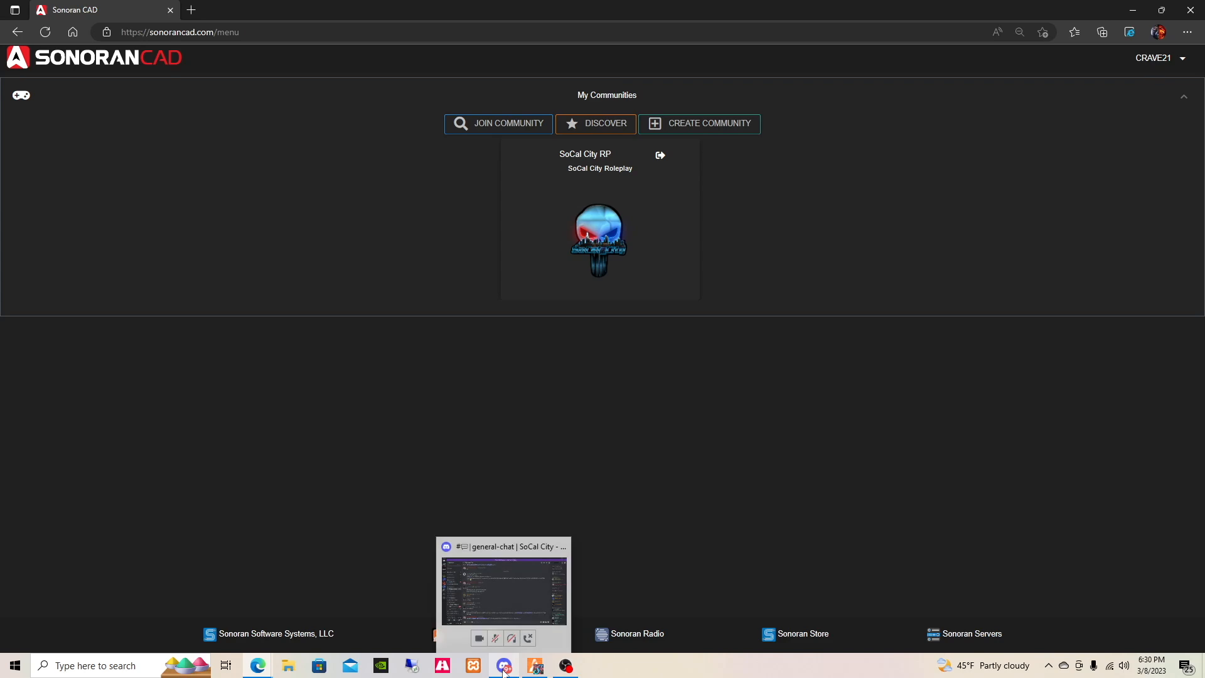
Read the #cad channel setup instructions in Discord and select community ID SOCAL21
{"action": "left_click", "coordinate": [503, 666]}
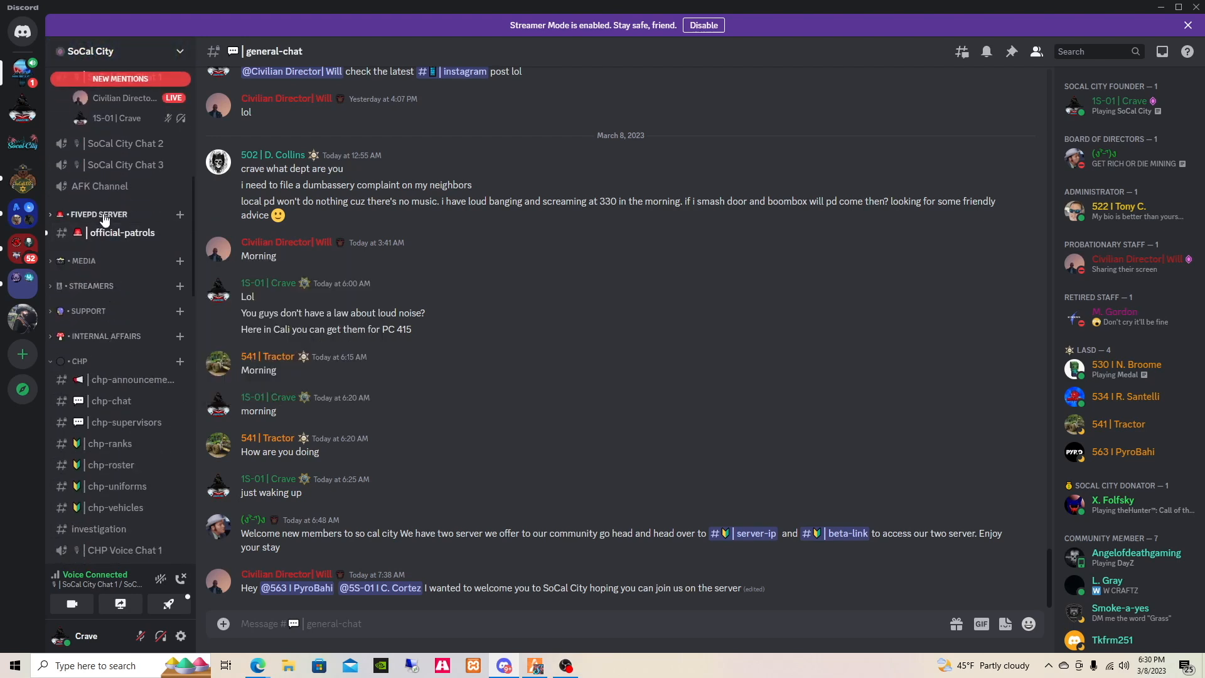
{"action": "left_click", "coordinate": [98, 213]}
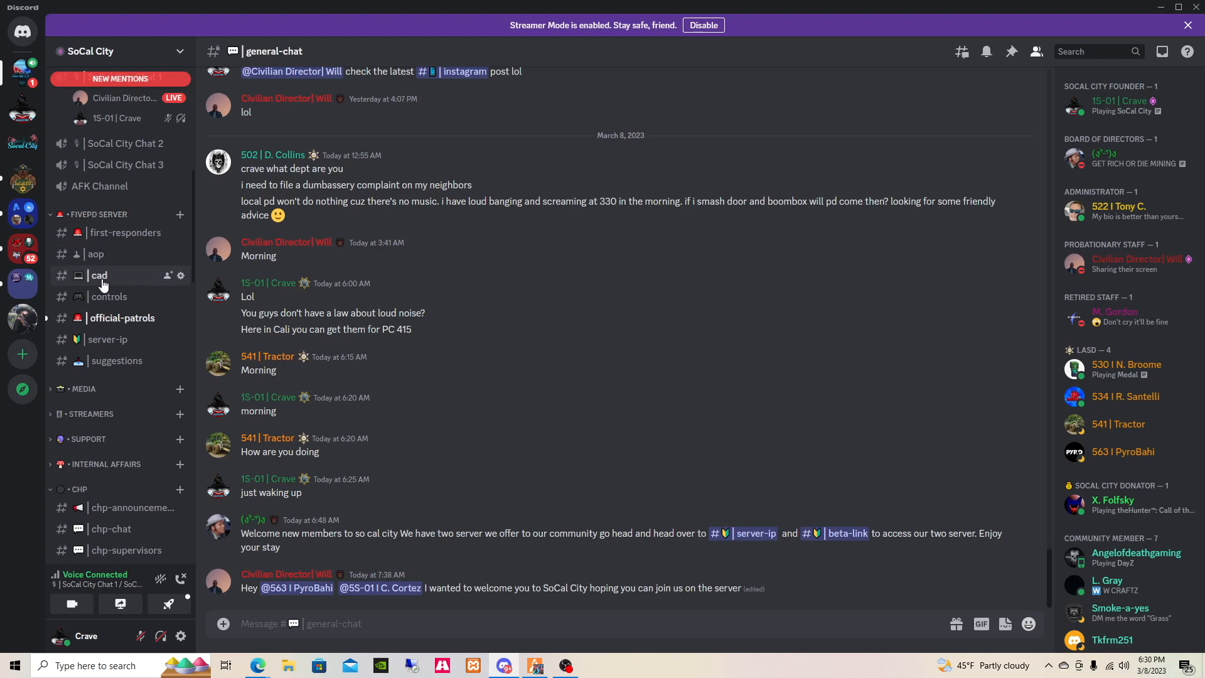
{"action": "left_click", "coordinate": [98, 275]}
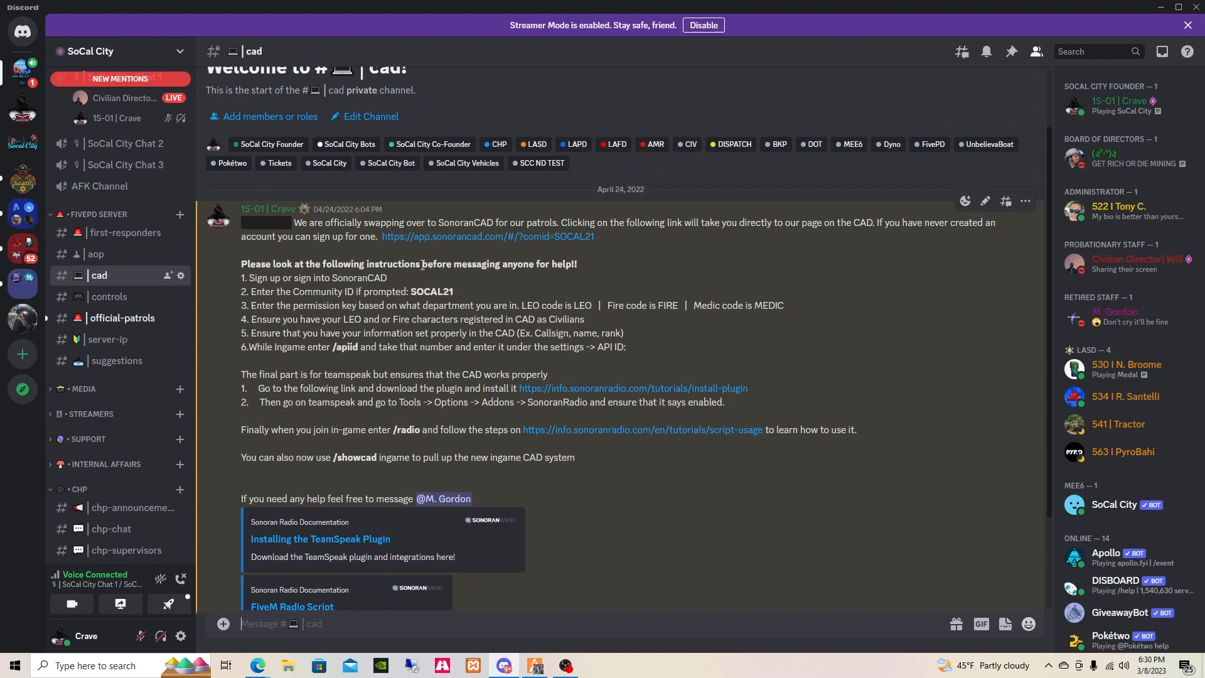
{"action": "mouse_move", "coordinate": [459, 295]}
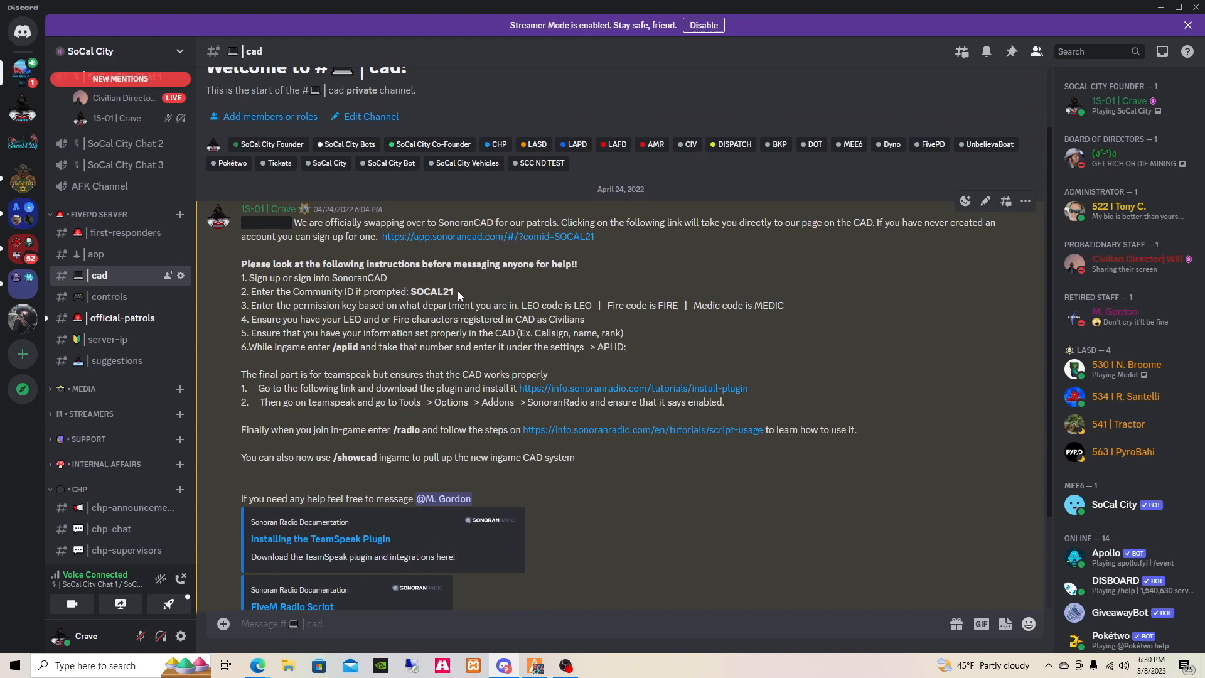
{"action": "double_click", "coordinate": [429, 291]}
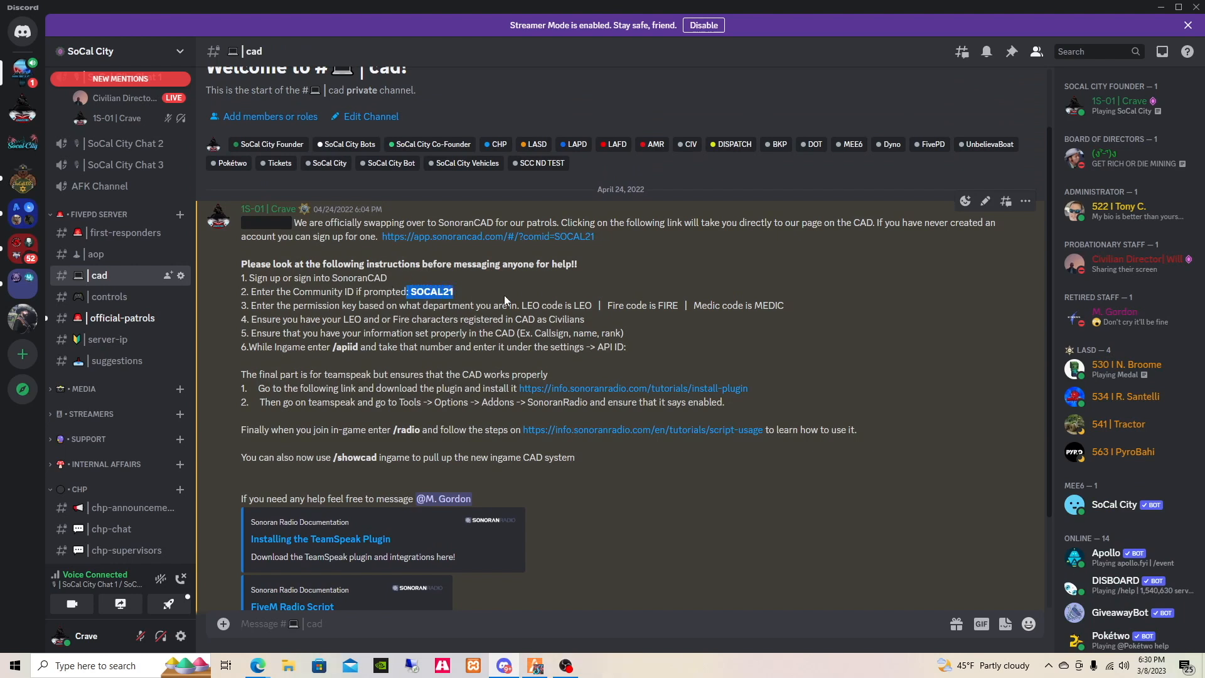
{"action": "mouse_move", "coordinate": [478, 291]}
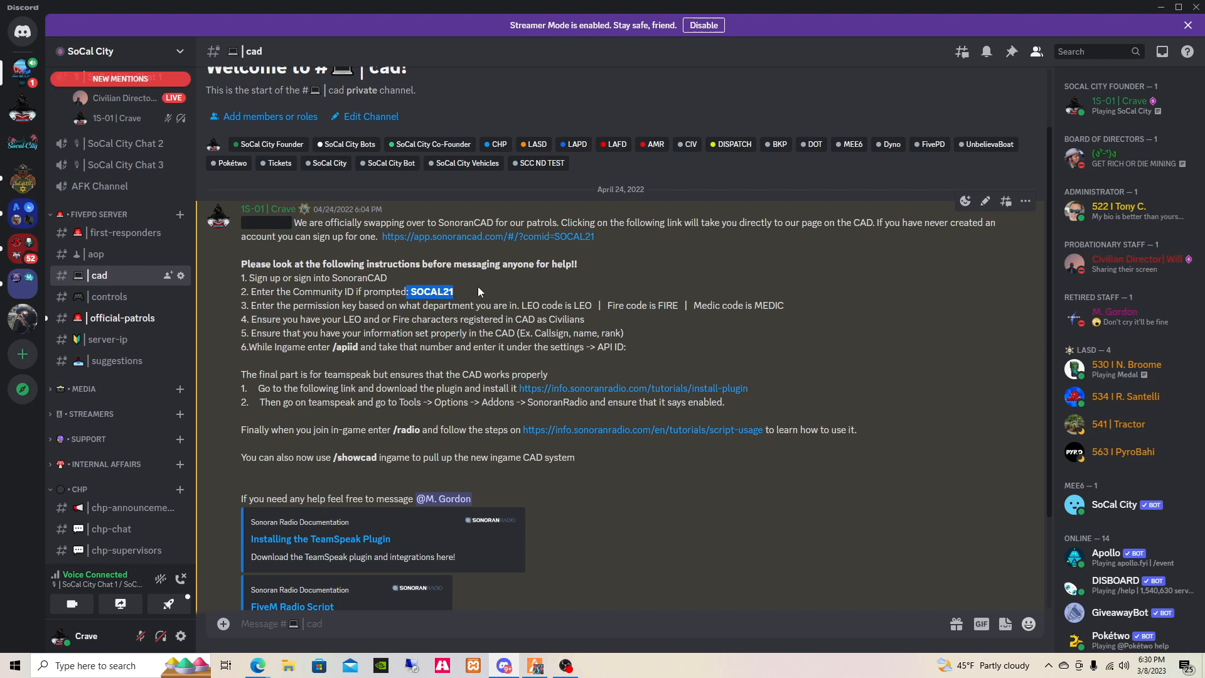
{"action": "mouse_move", "coordinate": [483, 291]}
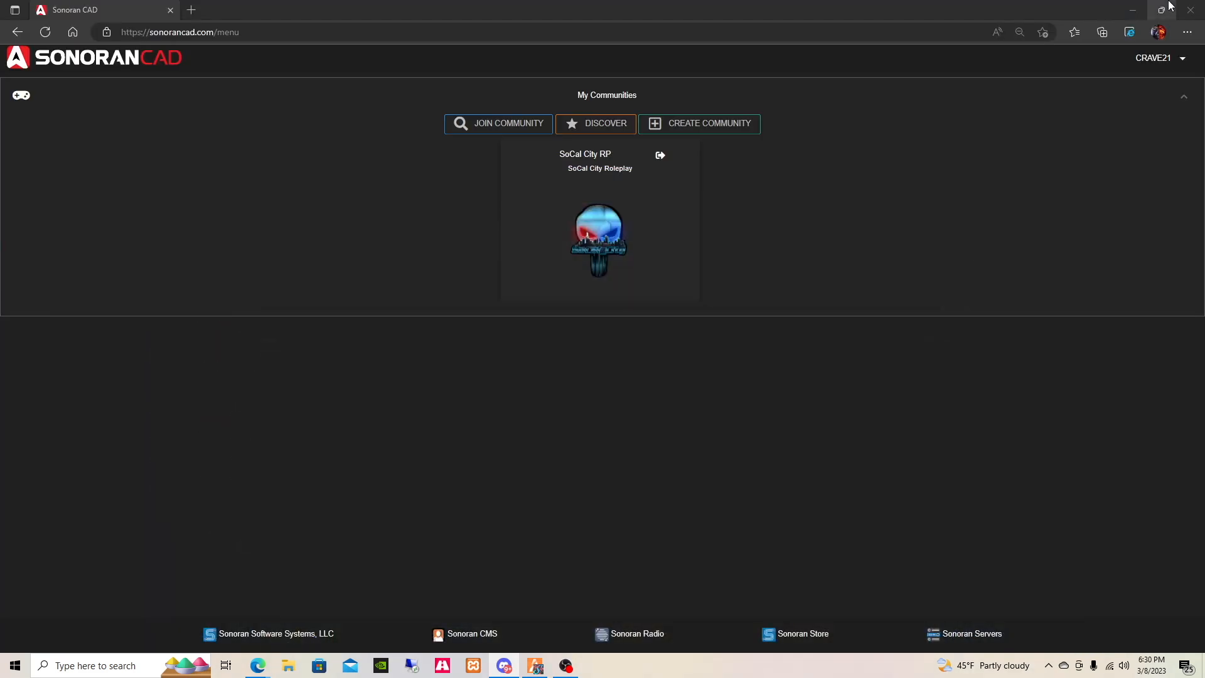
{"action": "mouse_move", "coordinate": [233, 447]}
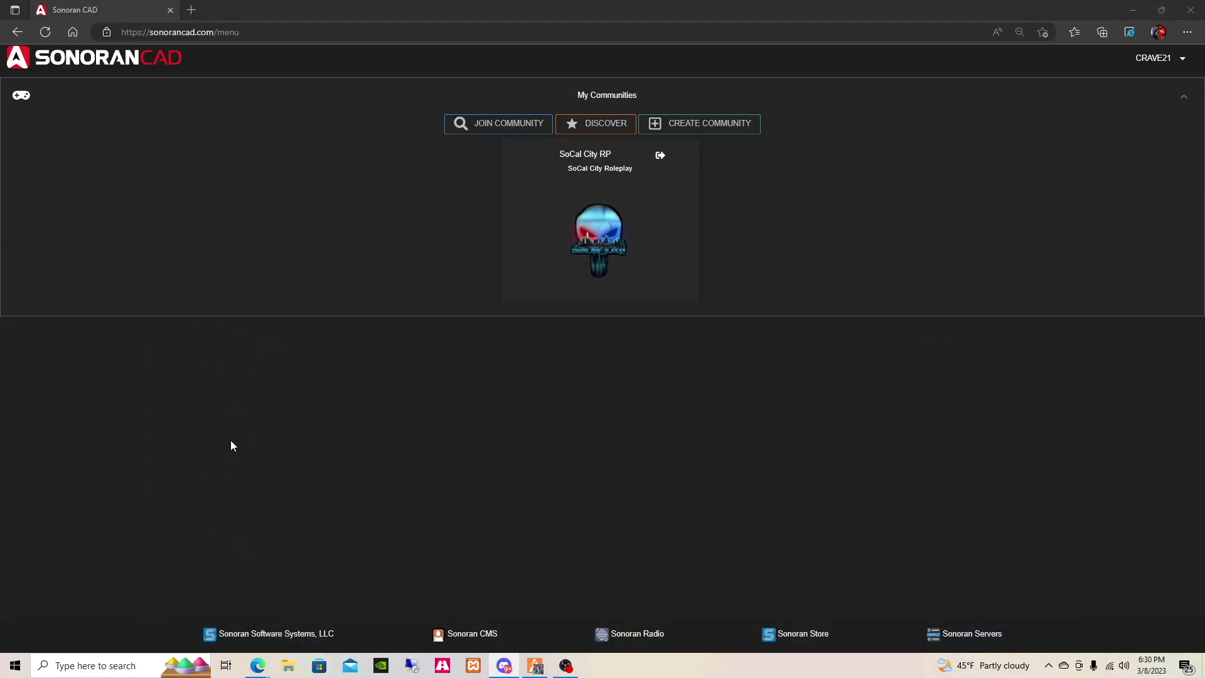
{"action": "mouse_move", "coordinate": [600, 250]}
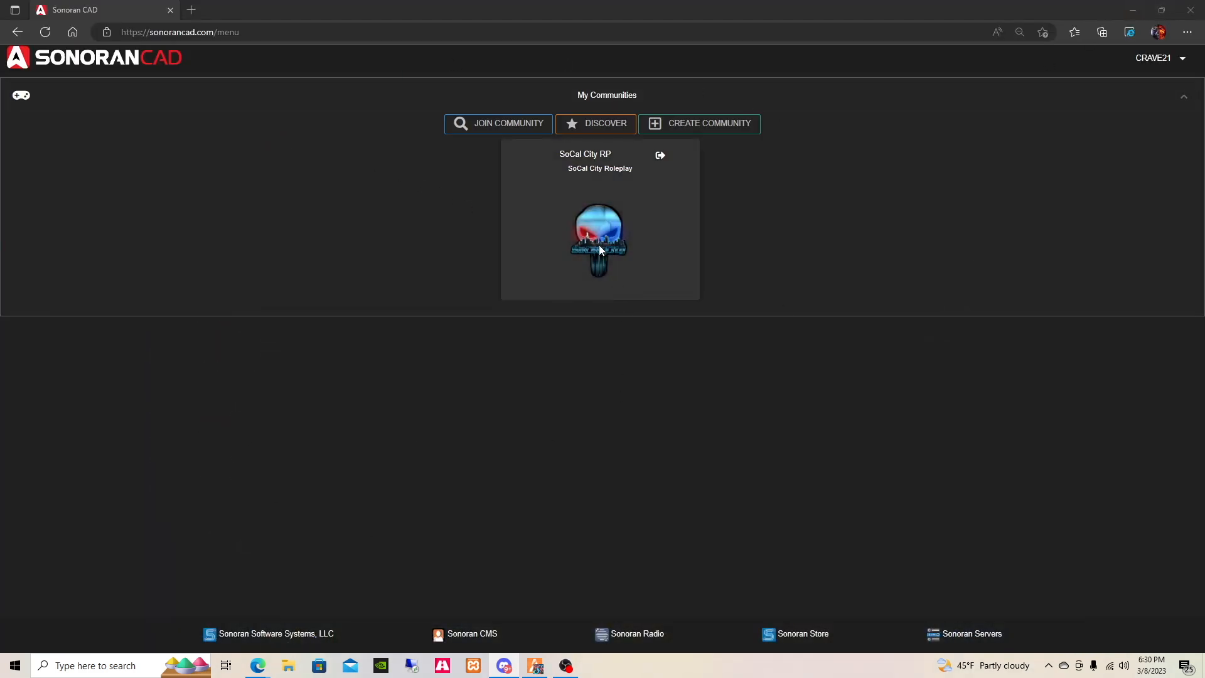
{"action": "left_click", "coordinate": [600, 237]}
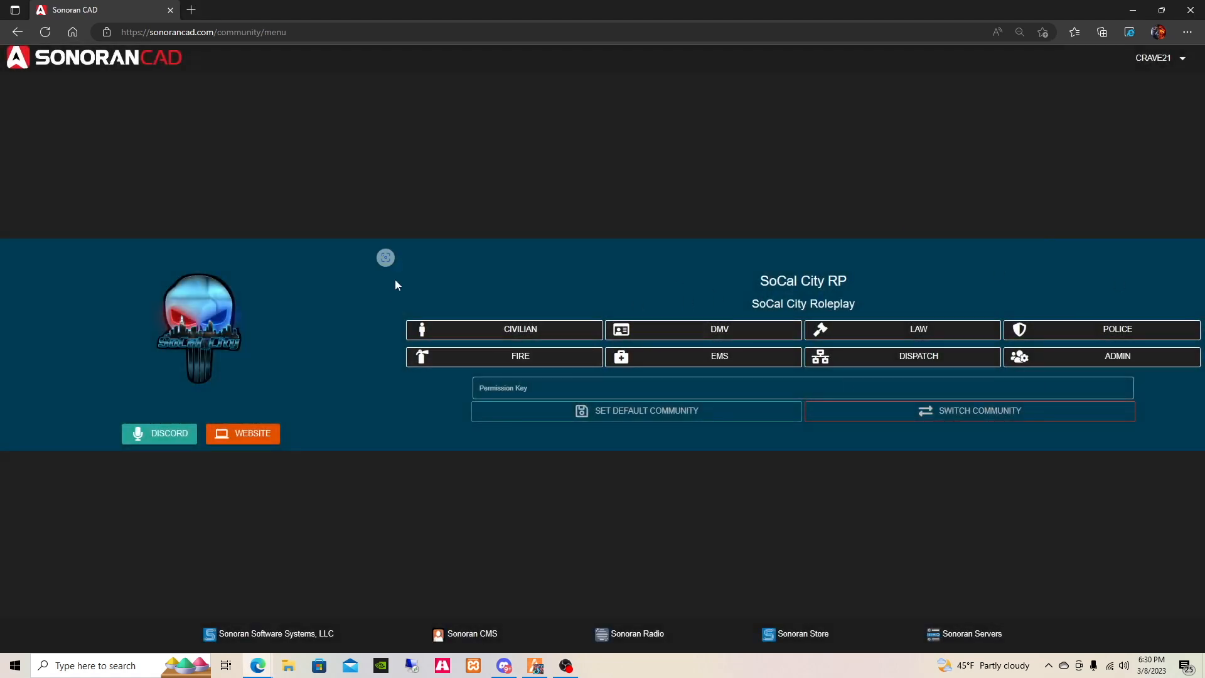
{"action": "mouse_move", "coordinate": [641, 357]}
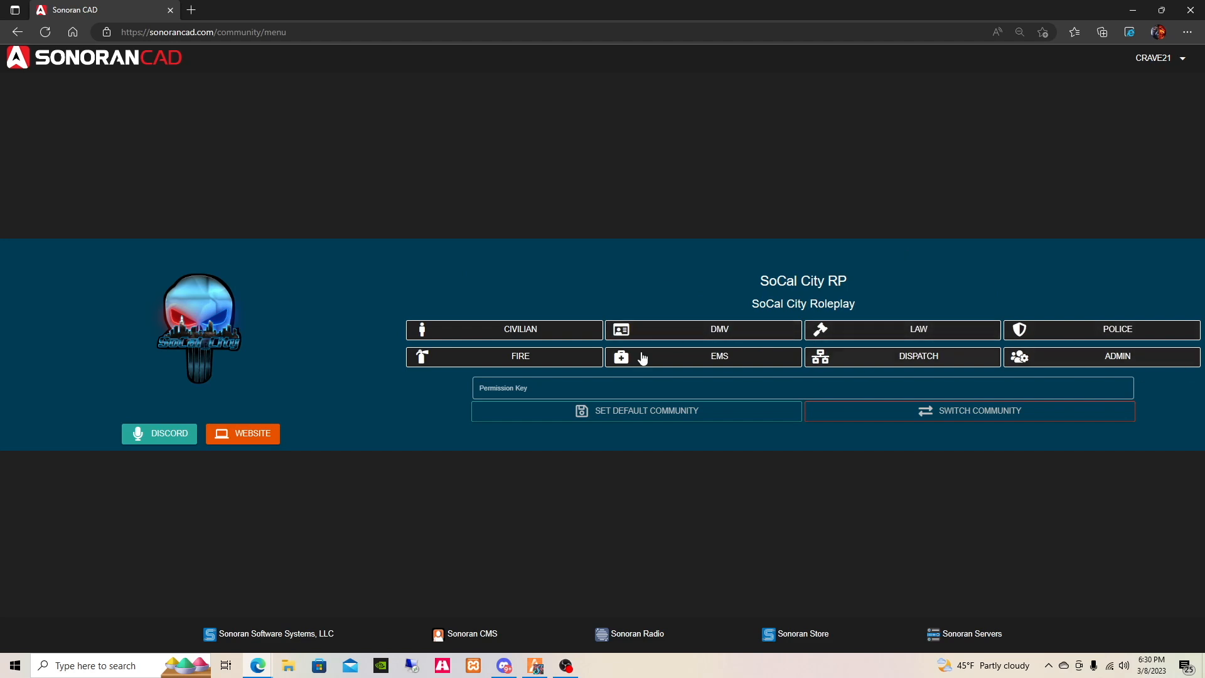
{"action": "mouse_move", "coordinate": [919, 251]}
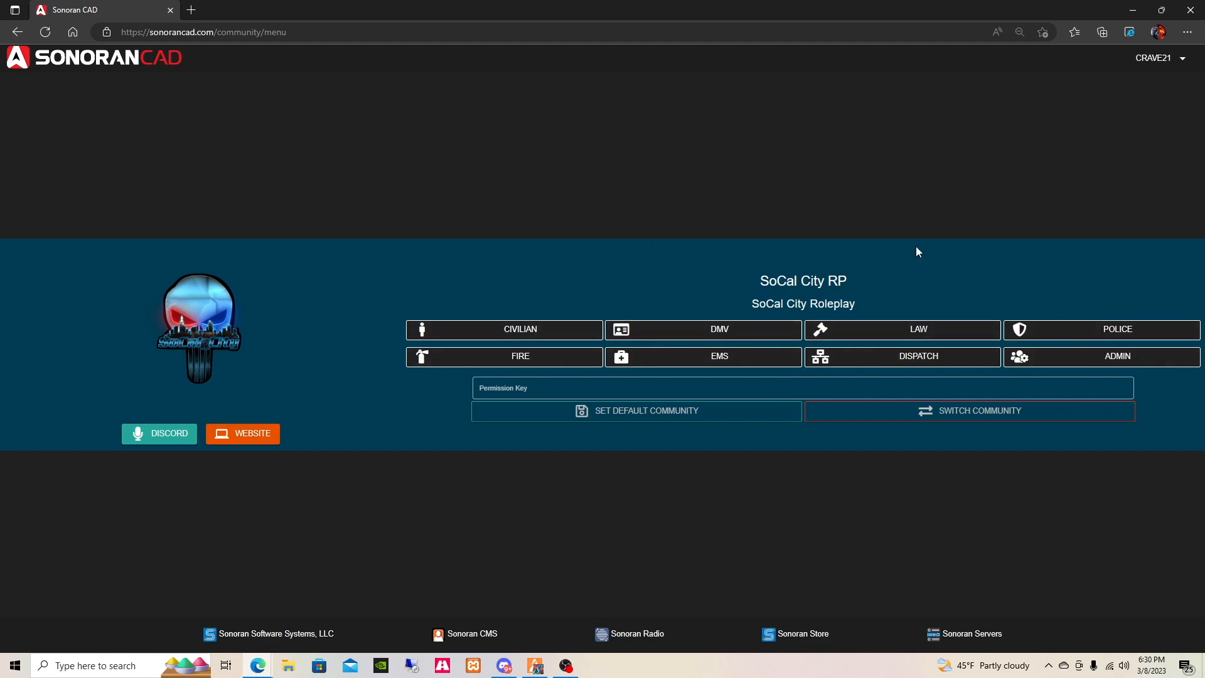
{"action": "mouse_move", "coordinate": [676, 475]}
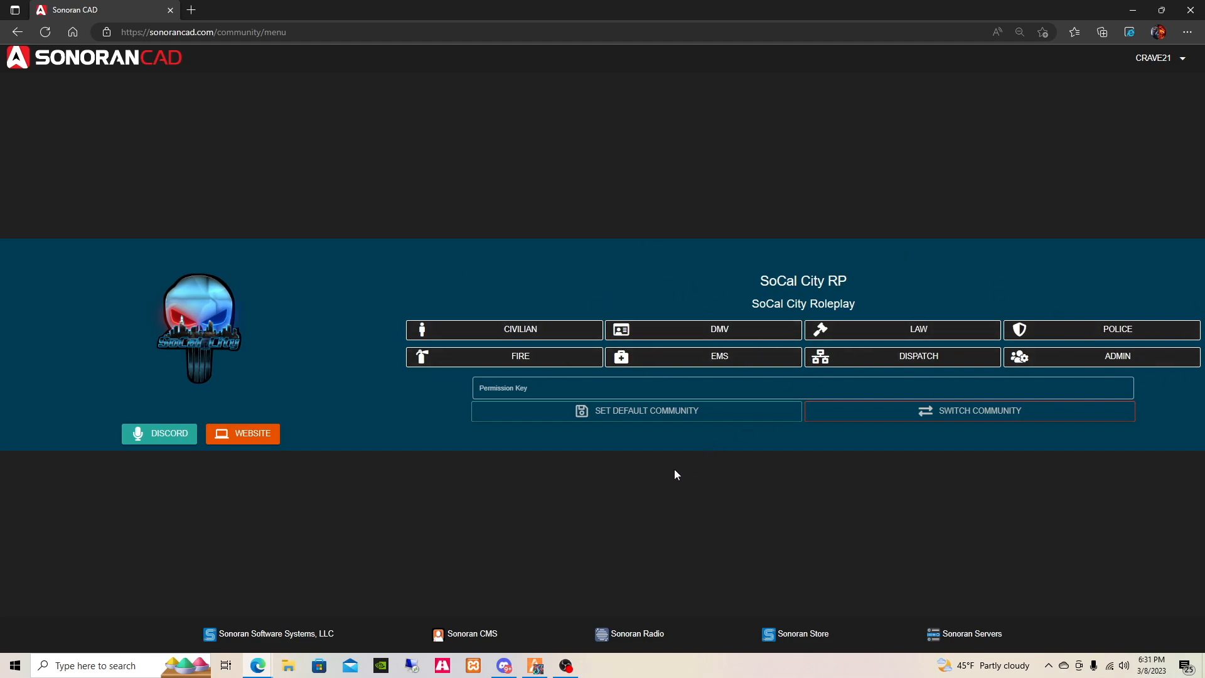
{"action": "mouse_move", "coordinate": [875, 459]}
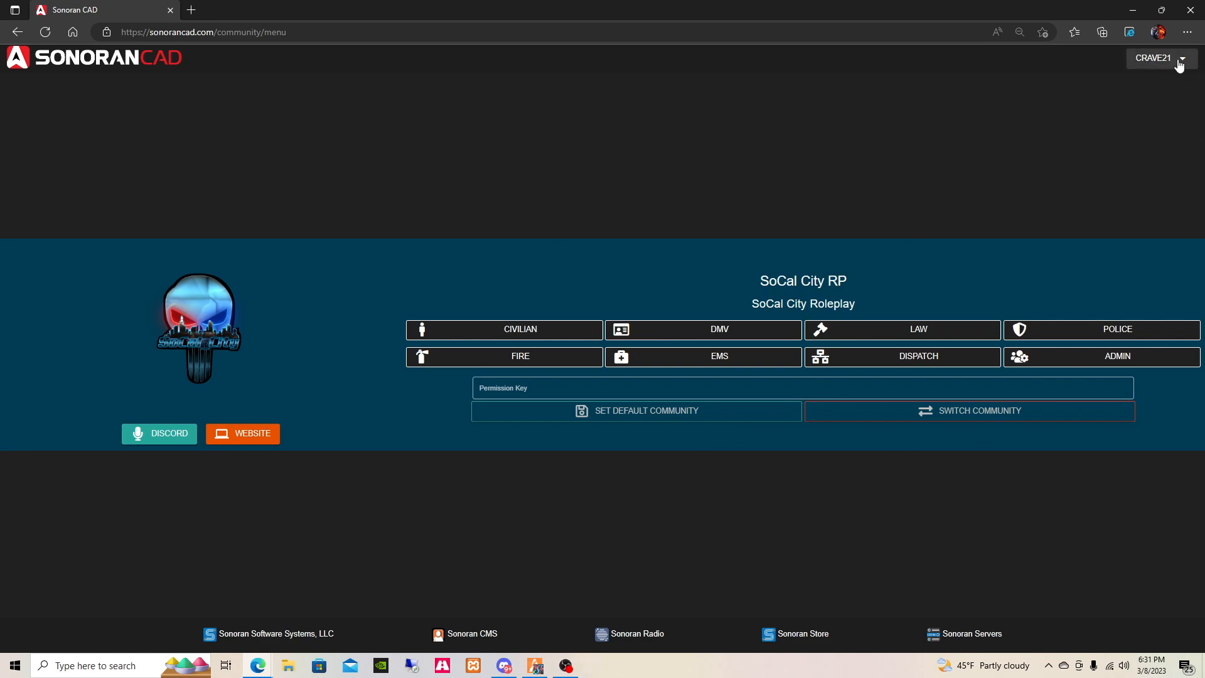
Review the API ID in account settings, then show the civilian page for Crave Ace
{"action": "left_click", "coordinate": [1183, 58]}
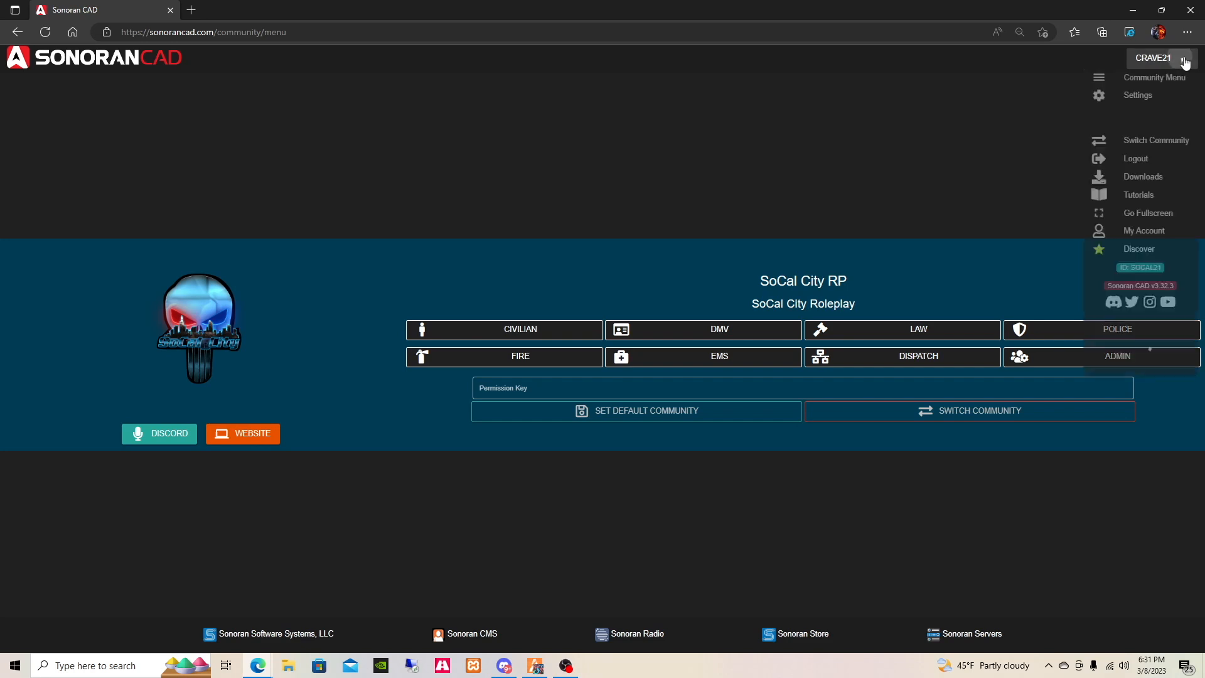
{"action": "left_click", "coordinate": [1137, 96]}
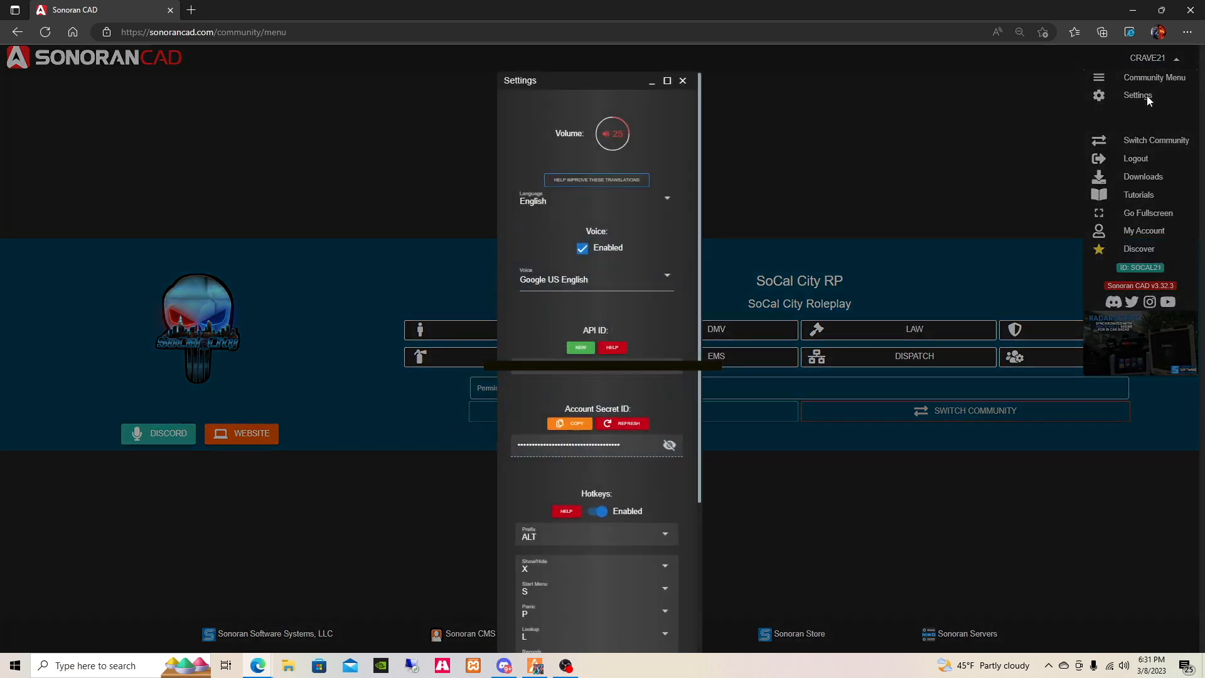
{"action": "mouse_move", "coordinate": [575, 328]}
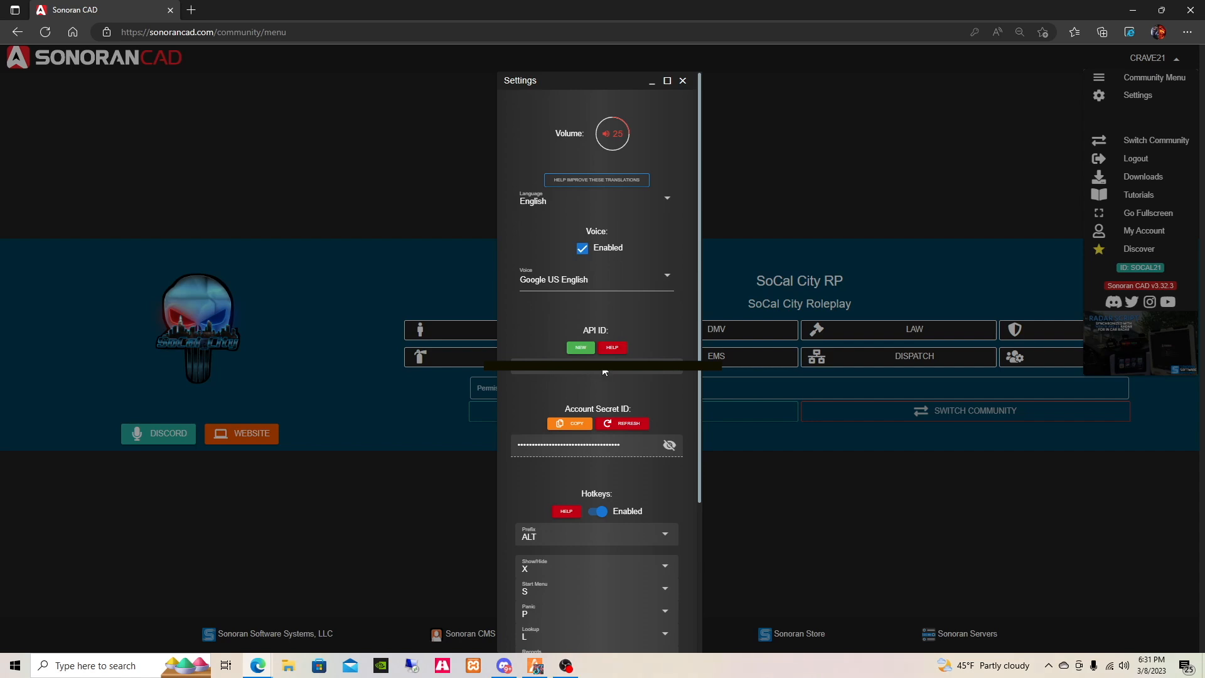
{"action": "mouse_move", "coordinate": [619, 373]}
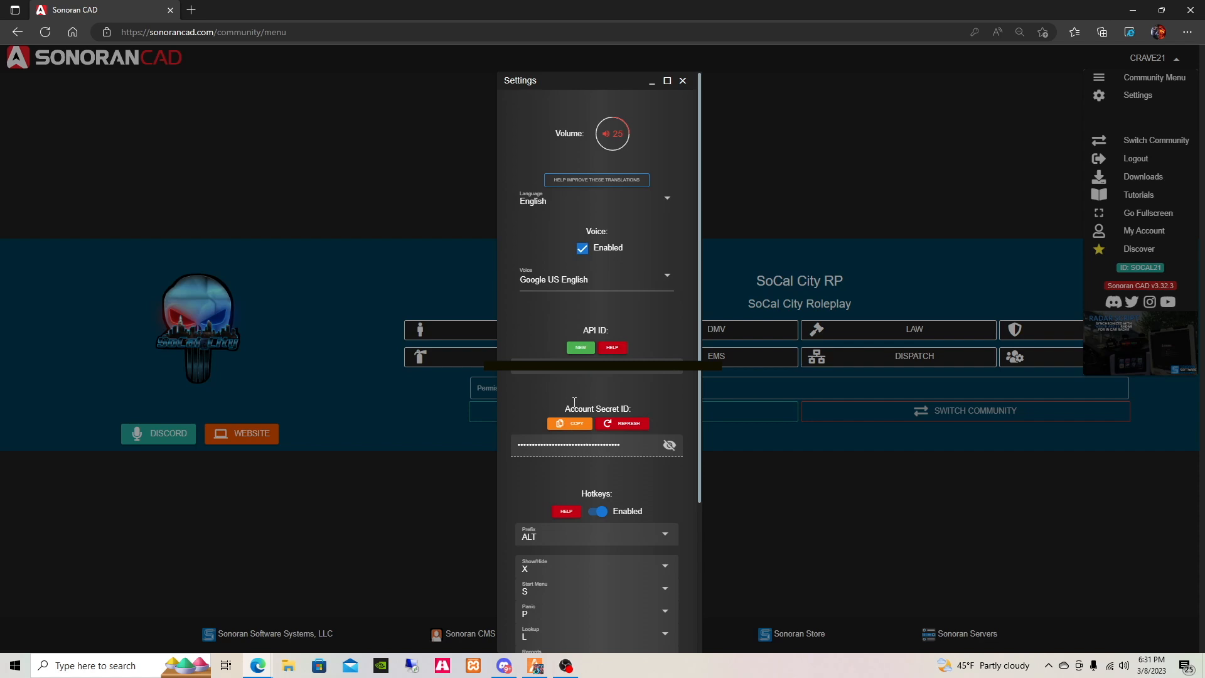
{"action": "mouse_move", "coordinate": [627, 204]}
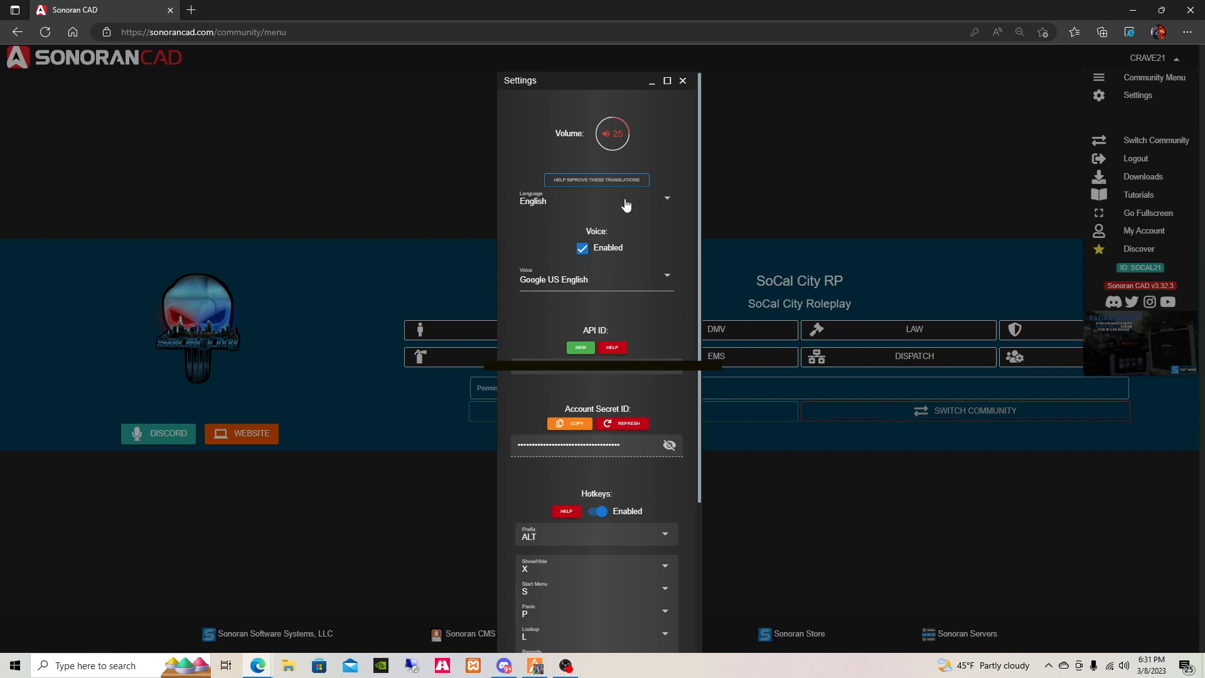
{"action": "left_click", "coordinate": [684, 80]}
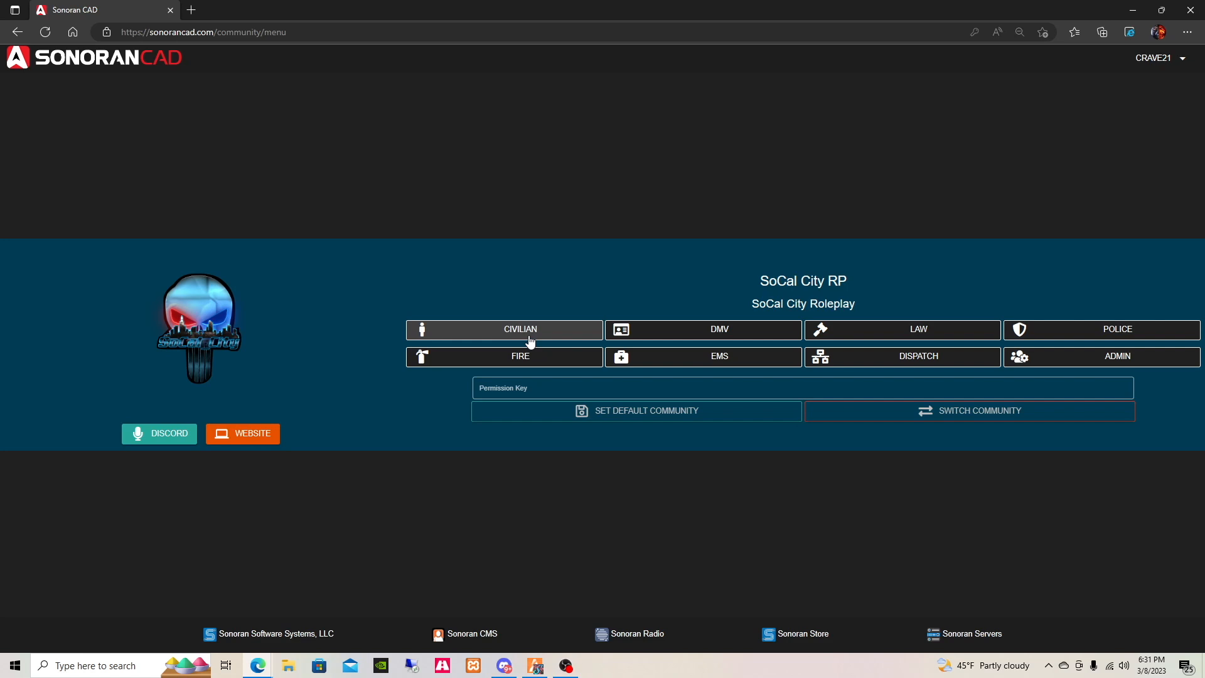
{"action": "left_click", "coordinate": [520, 329]}
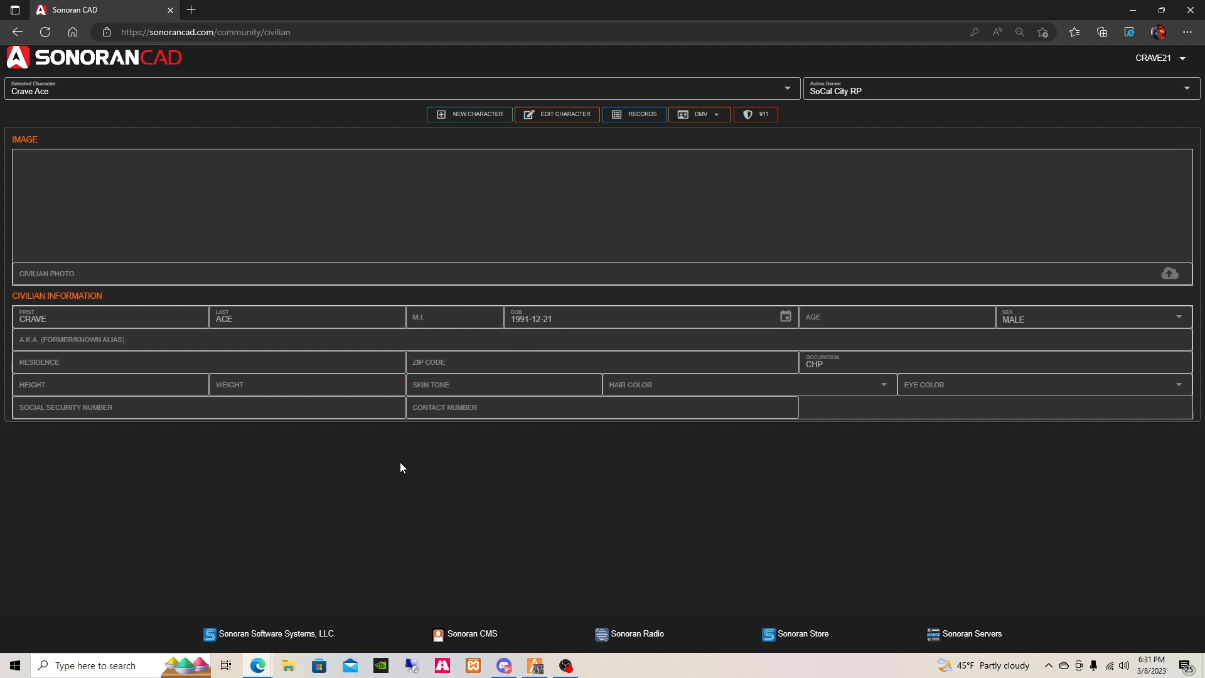
{"action": "mouse_move", "coordinate": [791, 98]}
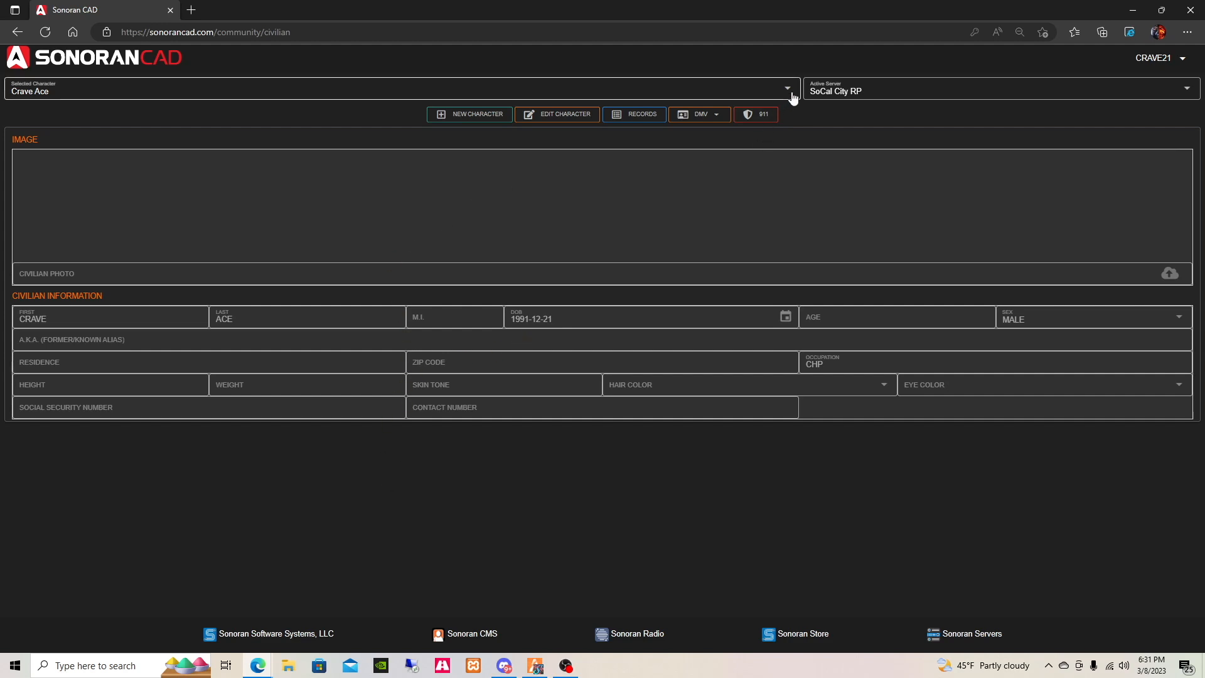
Switch the selected character to the second linked civilian, Anthony Perryman
{"action": "left_click", "coordinate": [788, 88]}
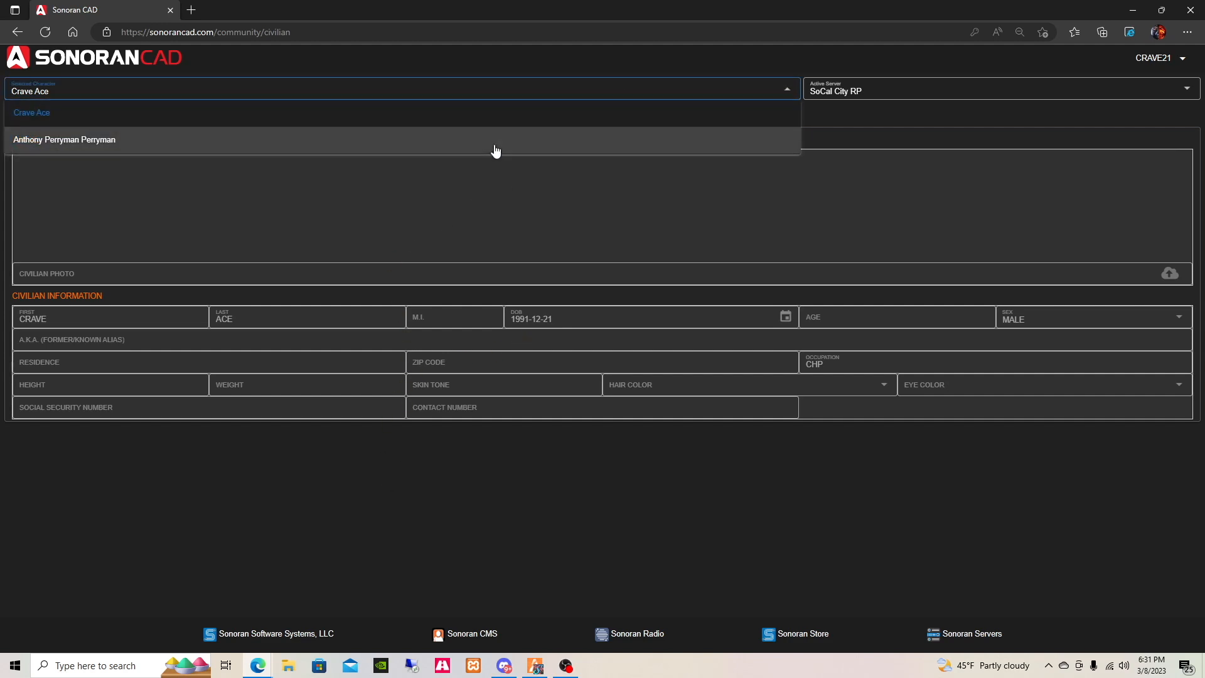
{"action": "left_click", "coordinate": [64, 139]}
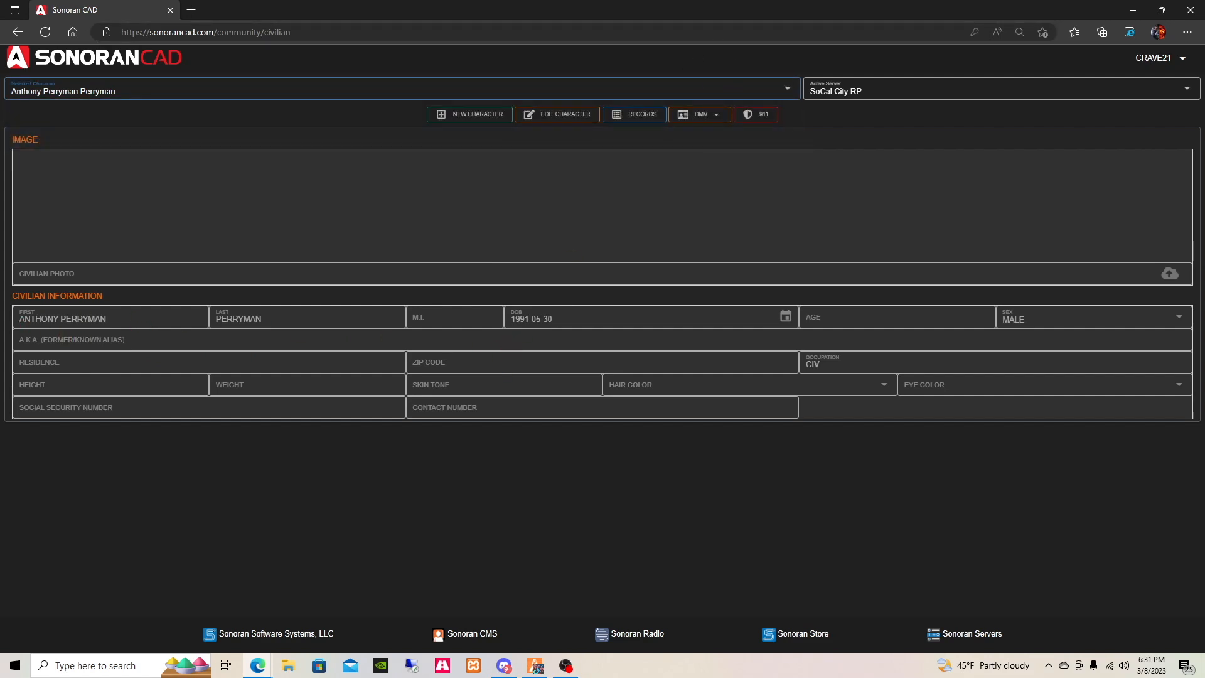
{"action": "mouse_move", "coordinate": [505, 665]}
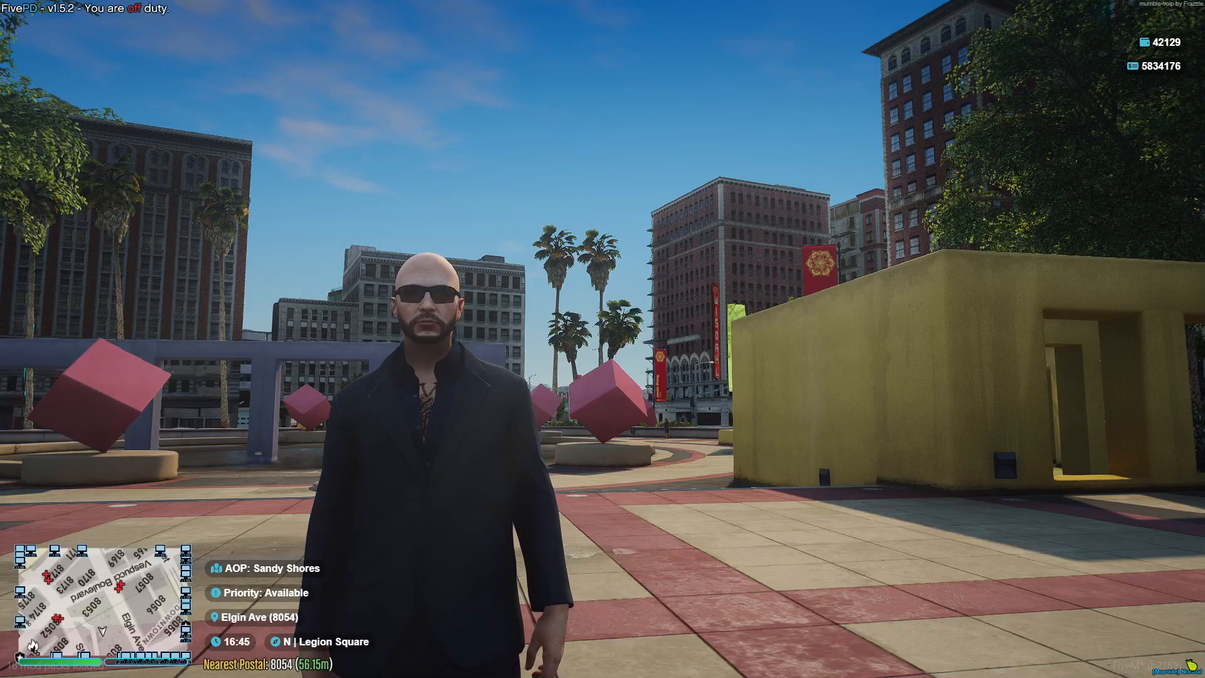
Run /changecharacter in FiveM and continue without teleporting to a spawn point
{"action": "type", "text": "/"}
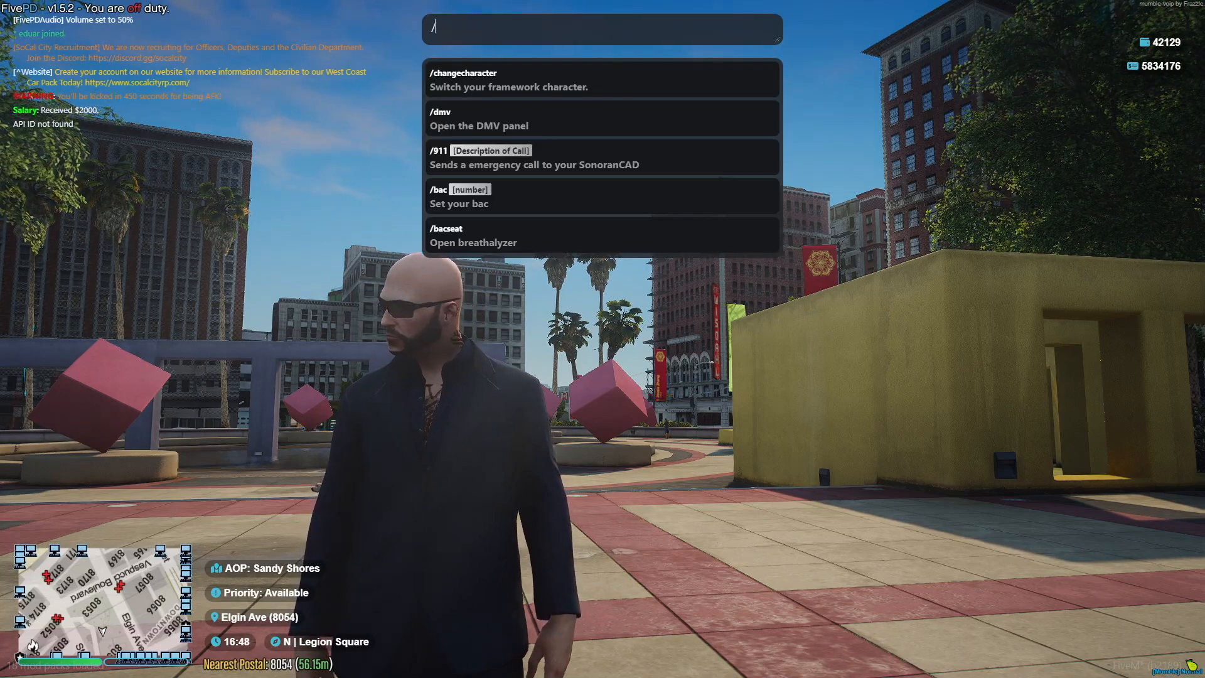
{"action": "type", "text": "chang"}
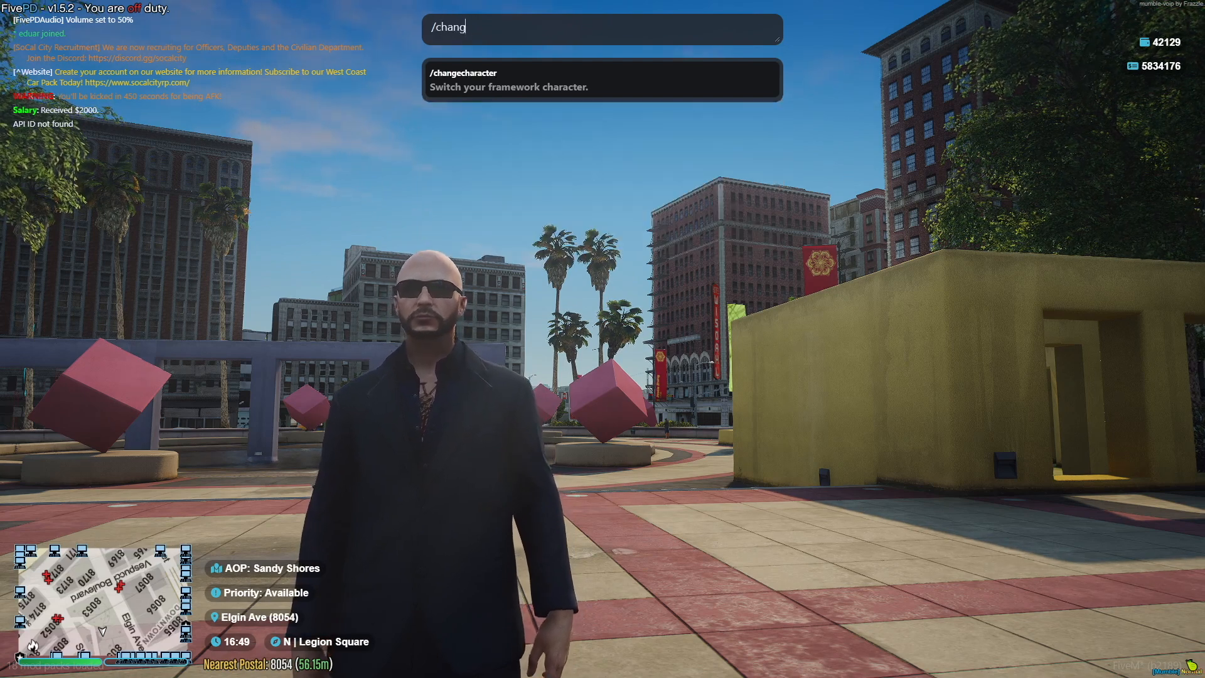
{"action": "type", "text": "echaracter"}
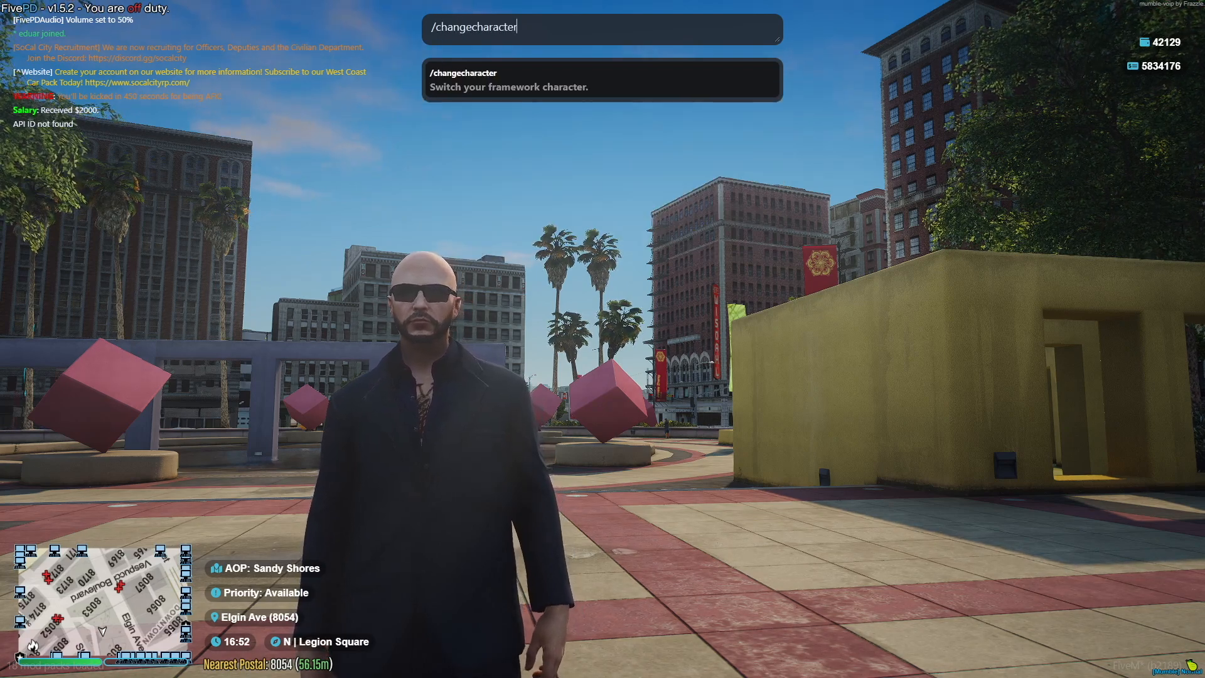
{"action": "key", "text": "Enter"}
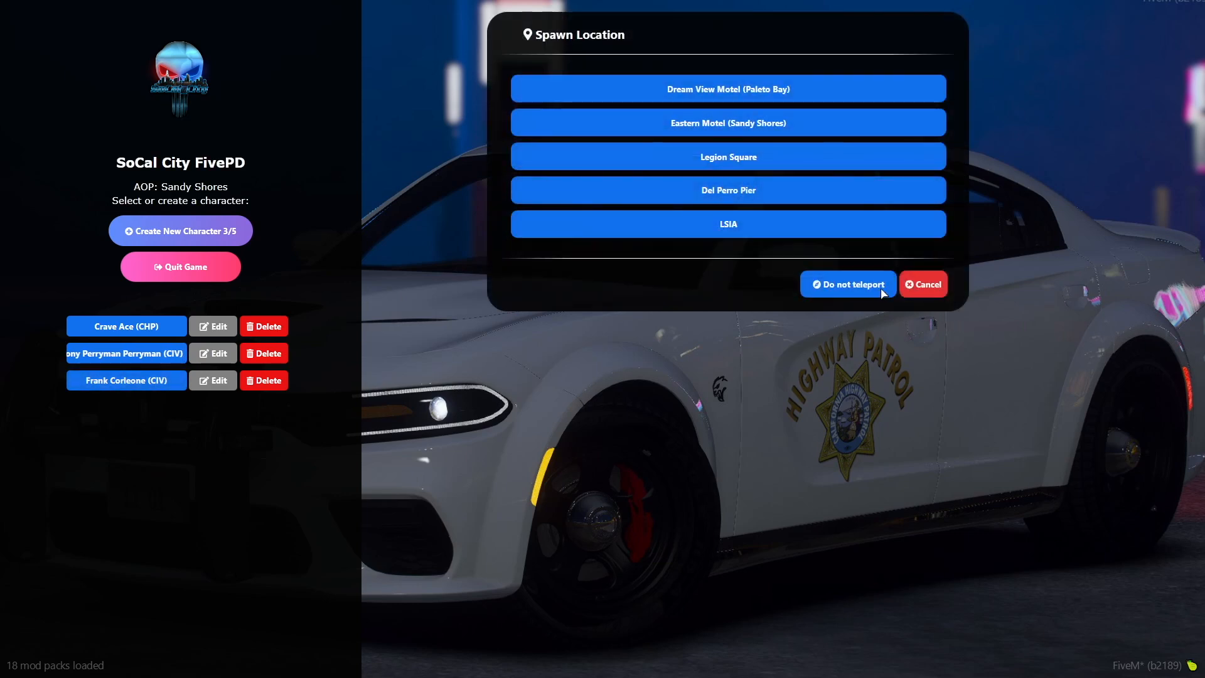
{"action": "left_click", "coordinate": [729, 156]}
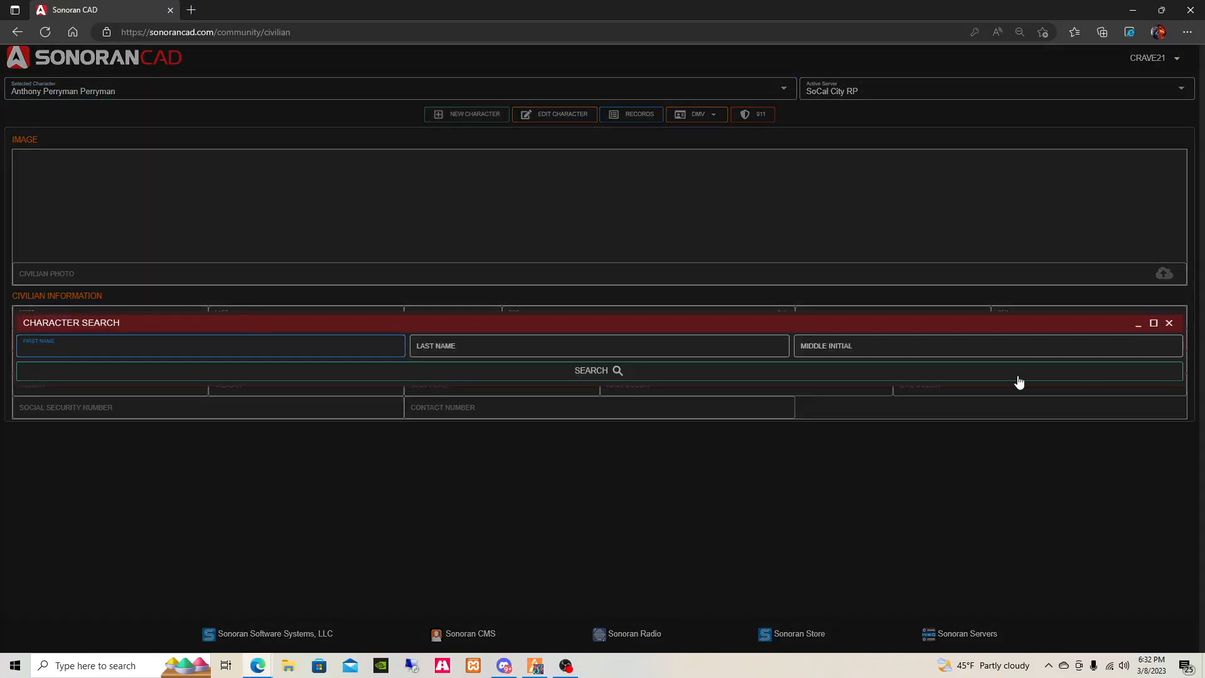
{"action": "mouse_move", "coordinate": [1170, 324]}
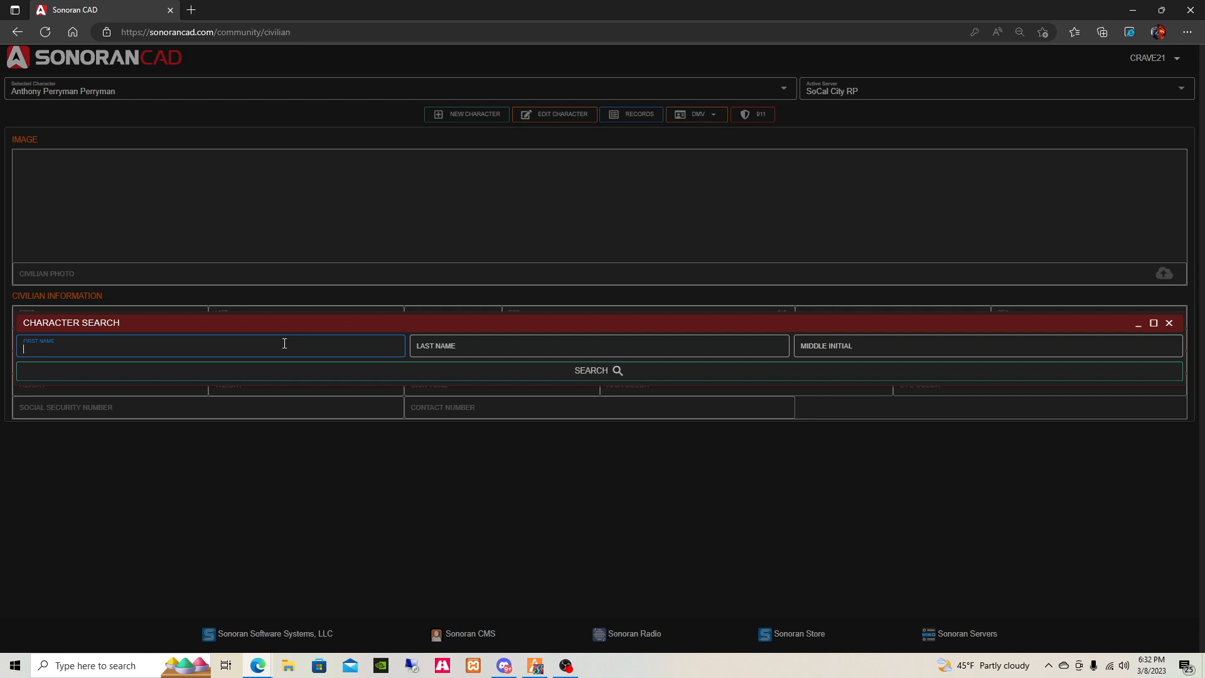
Search Sonoran CAD for the in-game character with first name FRANK
{"action": "type", "text": "FRANK"}
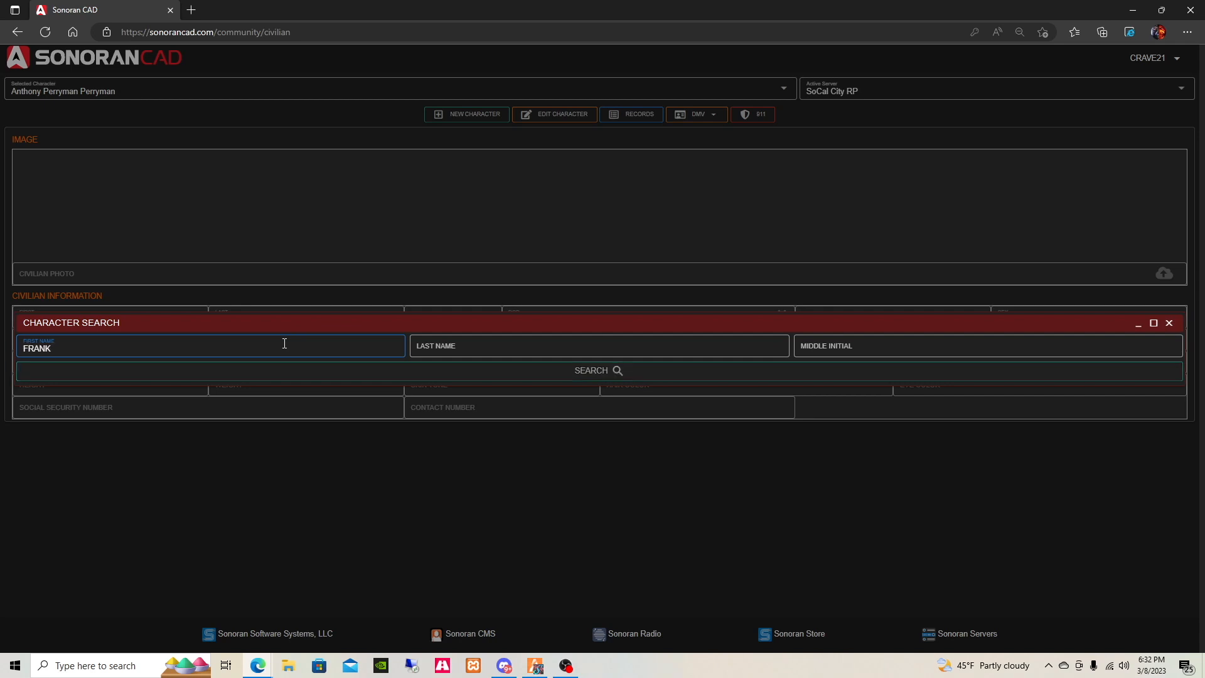
{"action": "left_click", "coordinate": [597, 370]}
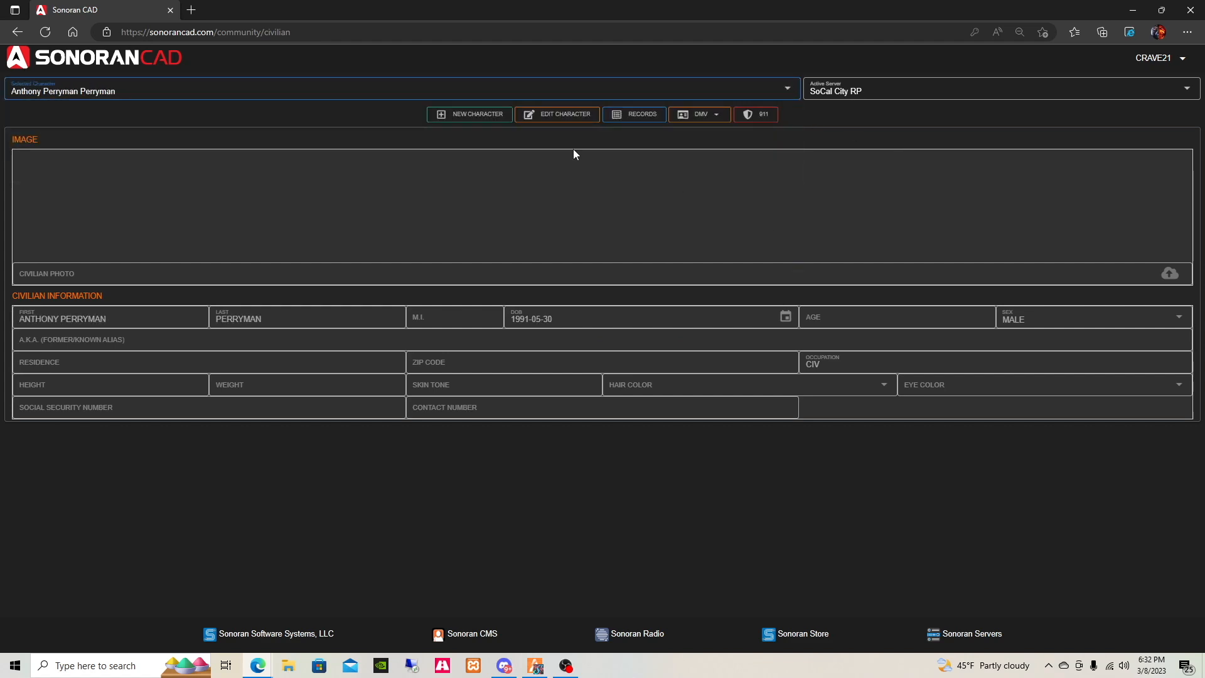
{"action": "left_click", "coordinate": [558, 113]}
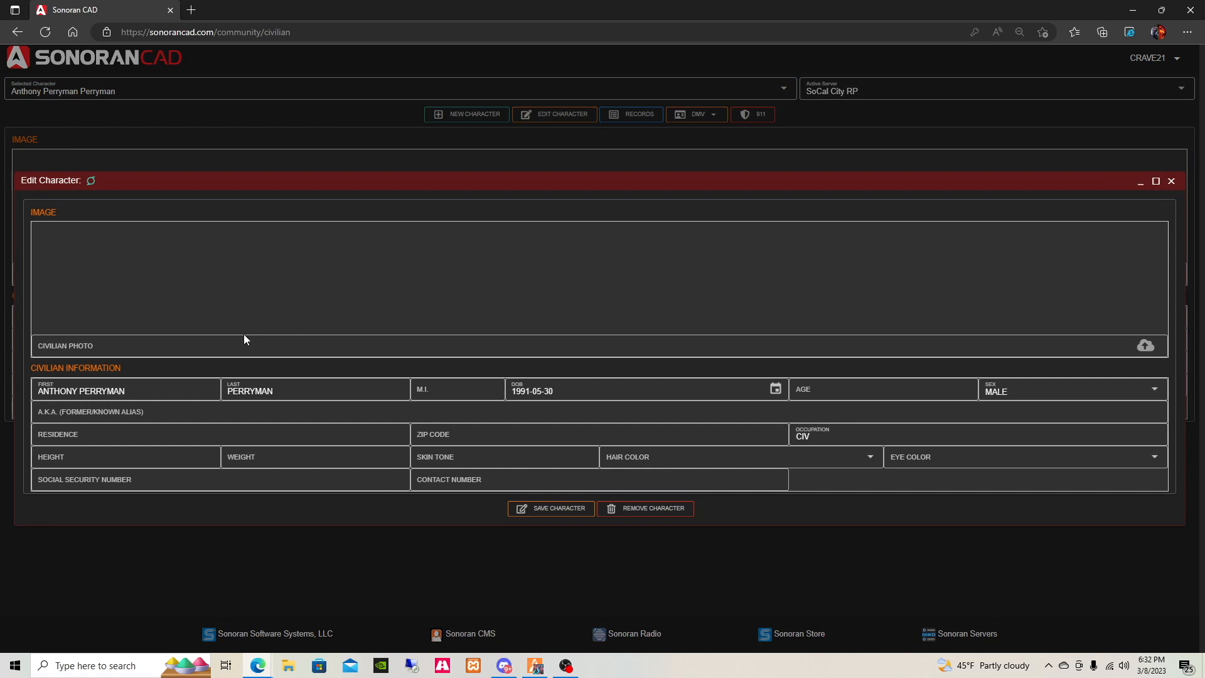
{"action": "double_click", "coordinate": [101, 391]}
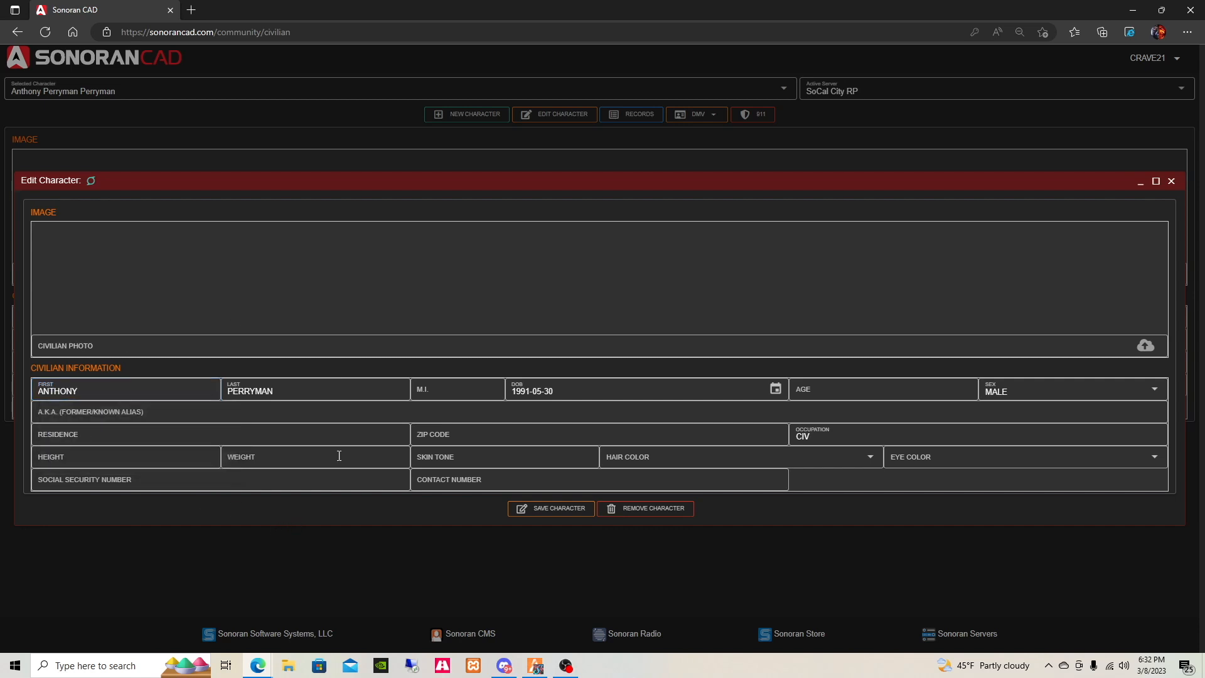
{"action": "left_click", "coordinate": [551, 509]}
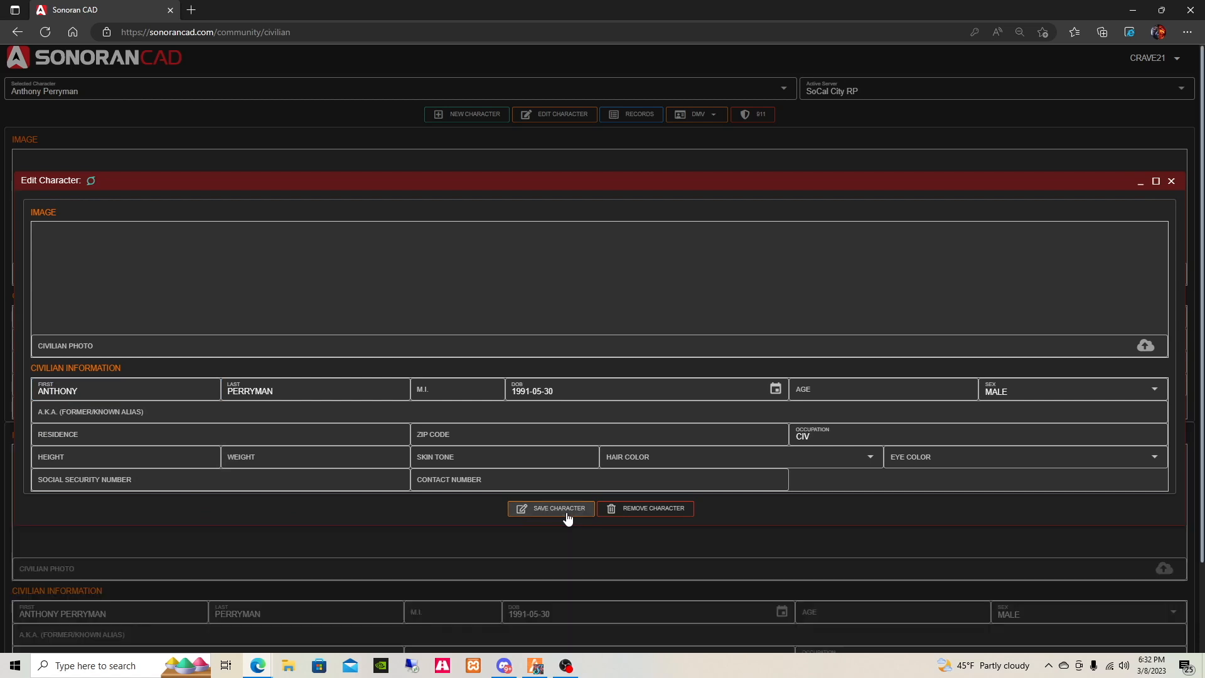
{"action": "left_click", "coordinate": [550, 509]}
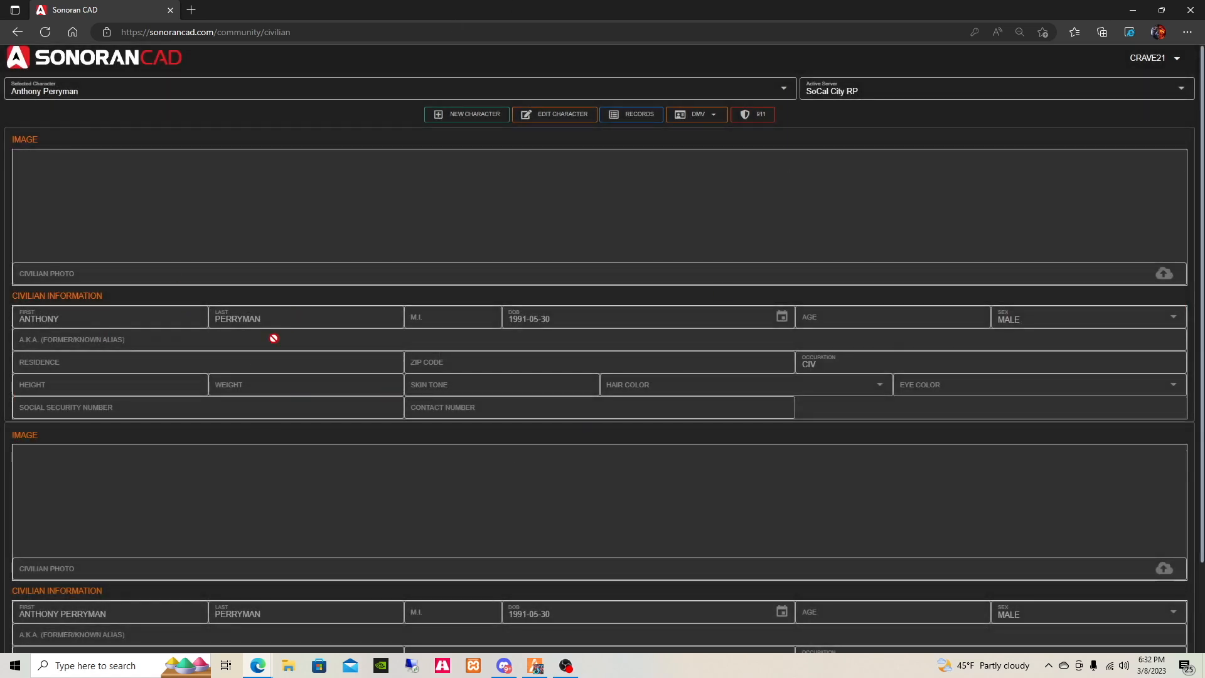
Switch the selected character in the list and confirm Frank Corleone appears in search
{"action": "scroll", "scroll_direction": "down", "scroll_amount": 3}
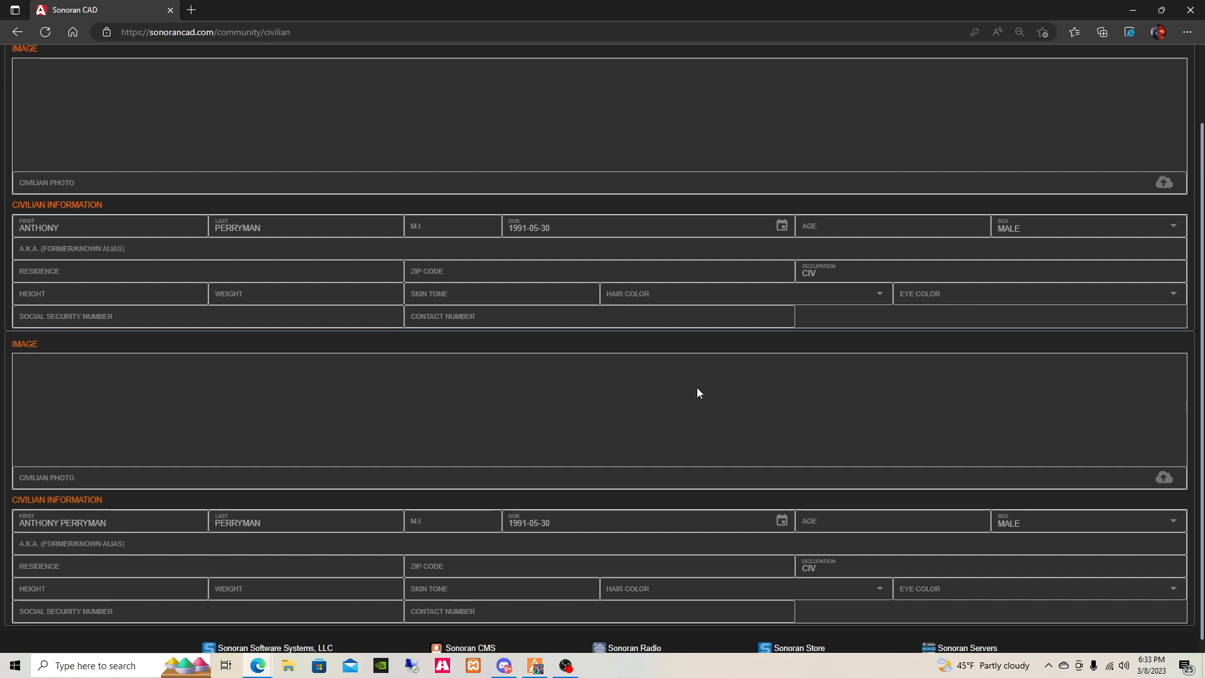
{"action": "mouse_move", "coordinate": [504, 437]}
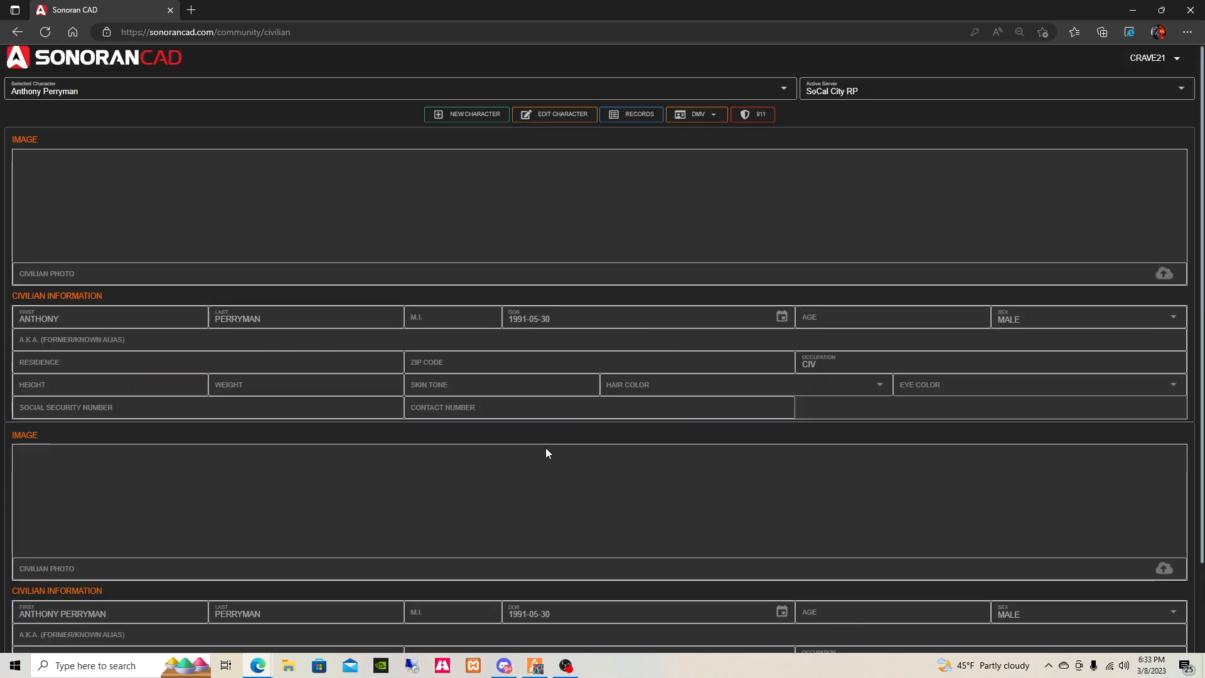
{"action": "left_click", "coordinate": [401, 100]}
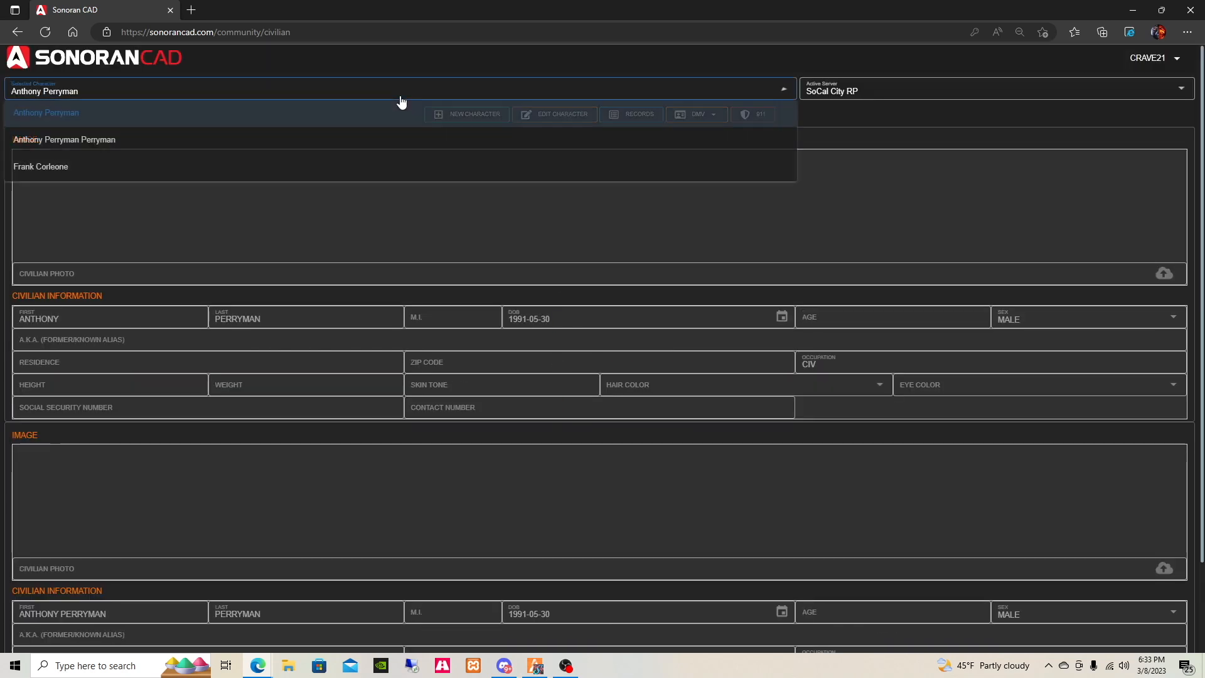
{"action": "left_click", "coordinate": [64, 139]}
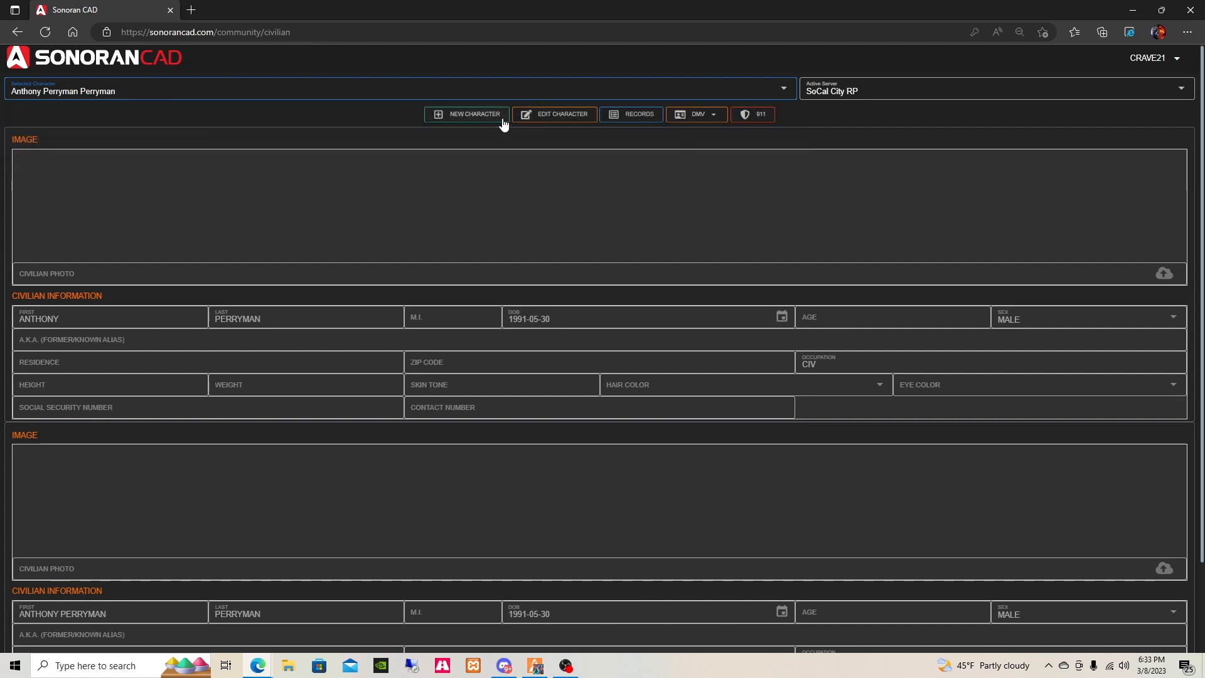
{"action": "mouse_move", "coordinate": [487, 120]}
{"action": "type", "text": "FRANK"}
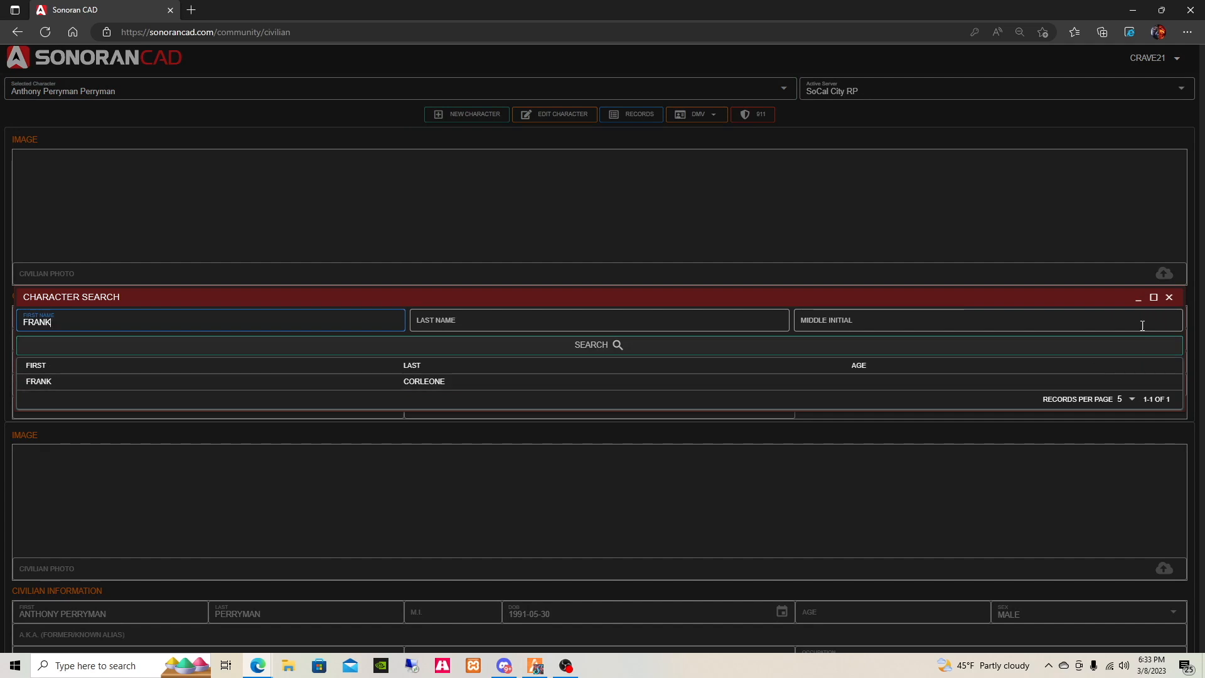
{"action": "left_click", "coordinate": [1170, 297]}
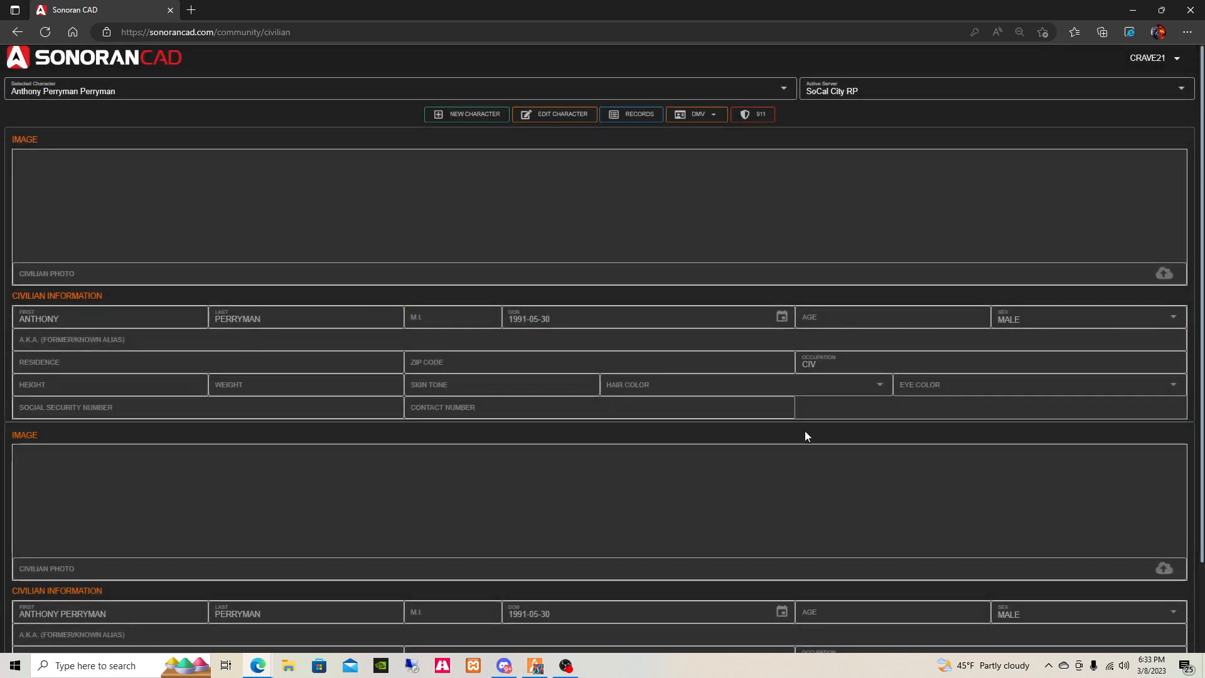
{"action": "mouse_move", "coordinate": [578, 429]}
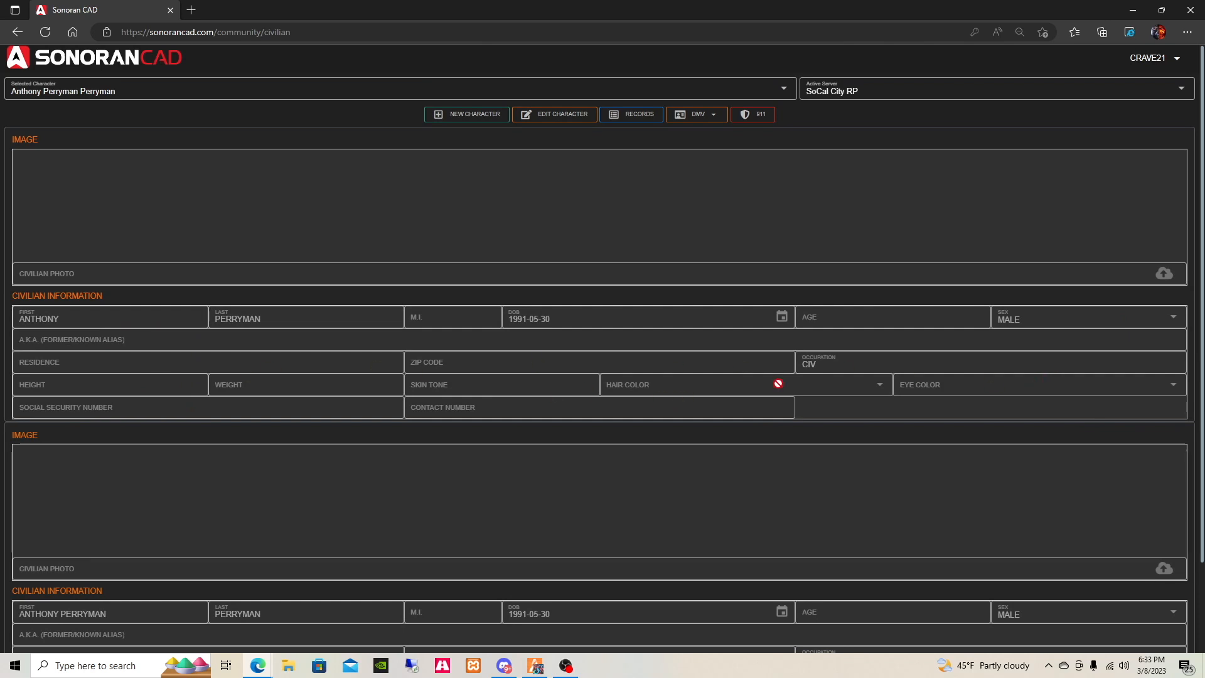
{"action": "mouse_move", "coordinate": [290, 412]}
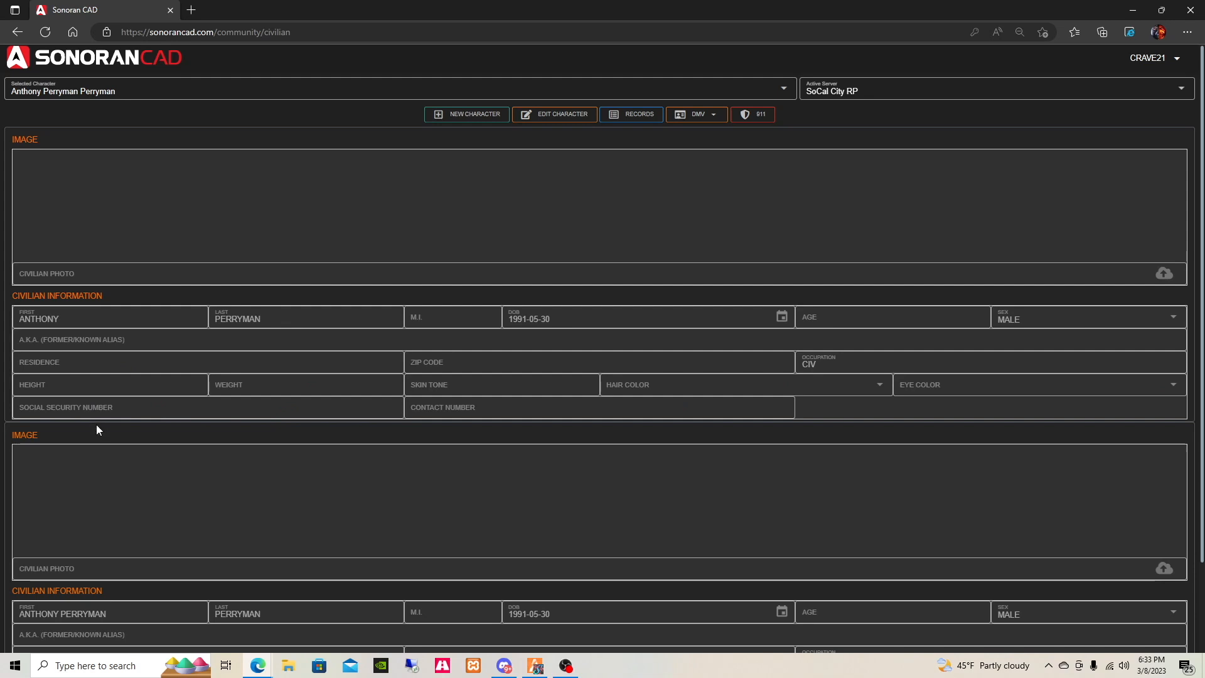
{"action": "mouse_move", "coordinate": [940, 259]}
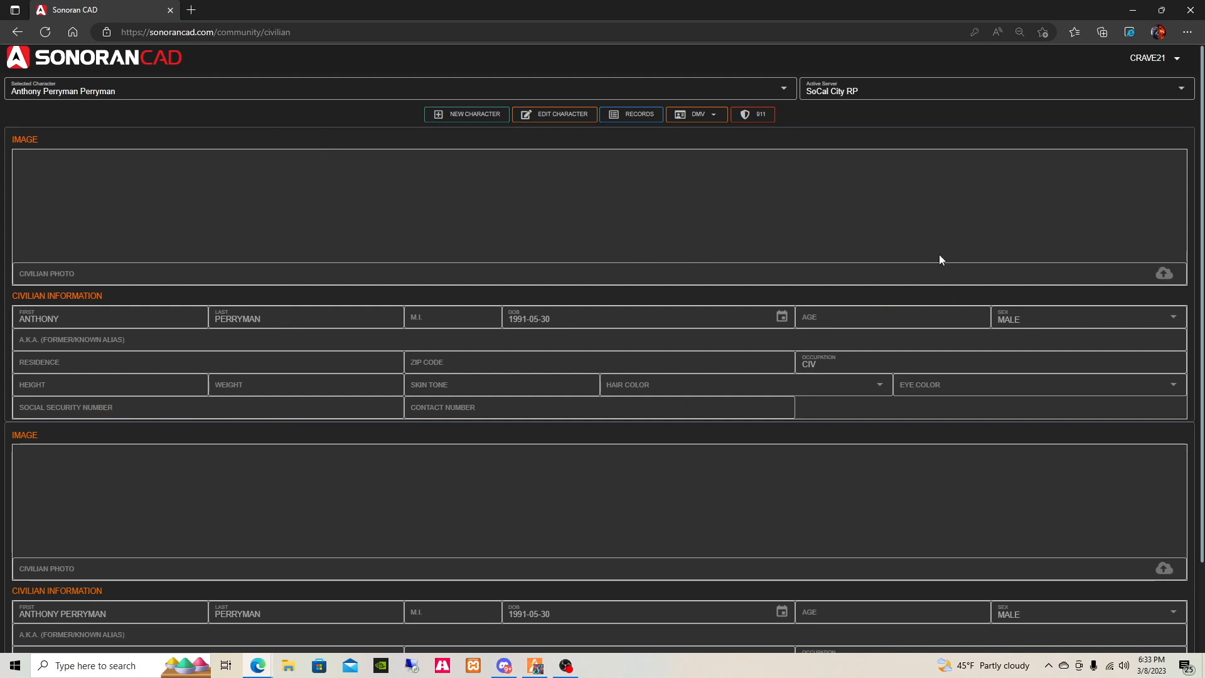
{"action": "mouse_move", "coordinate": [673, 312]}
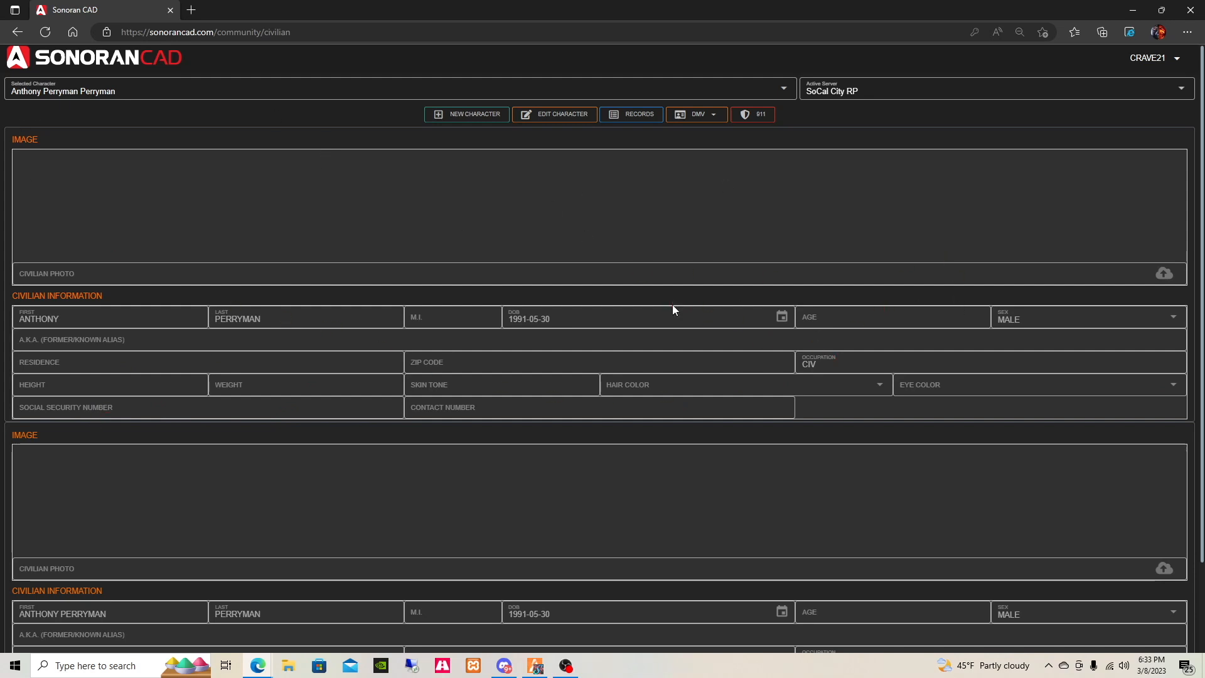
{"action": "mouse_move", "coordinate": [982, 254]}
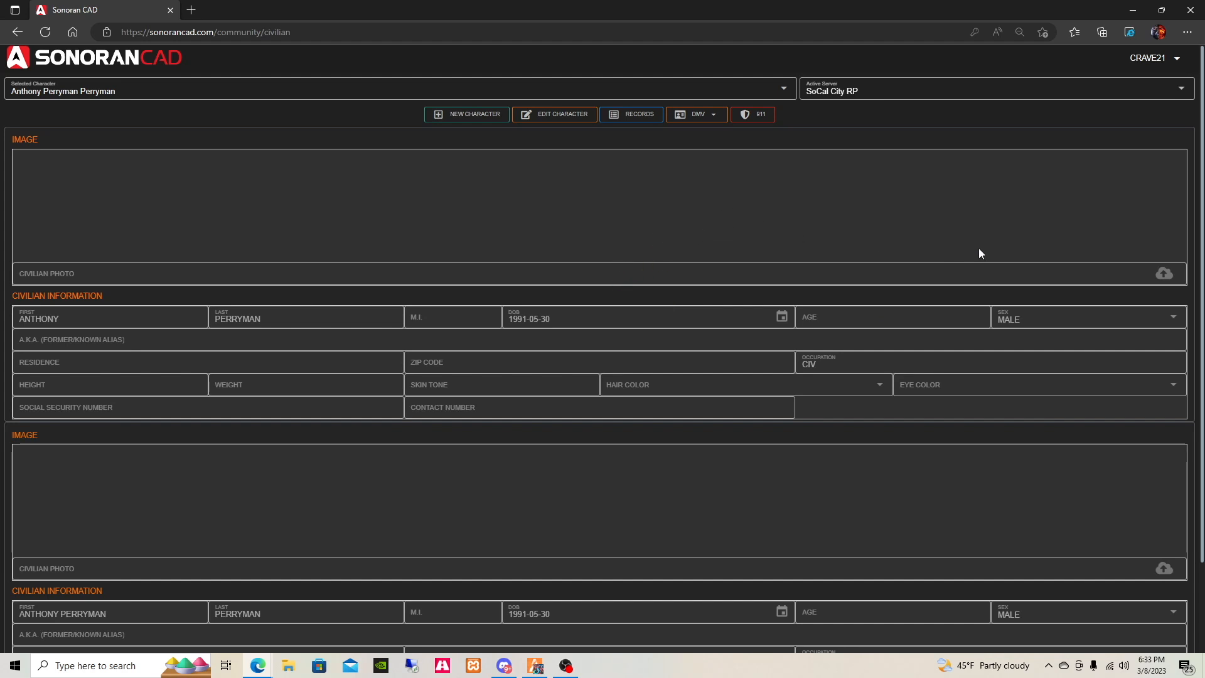
{"action": "mouse_move", "coordinate": [450, 228]}
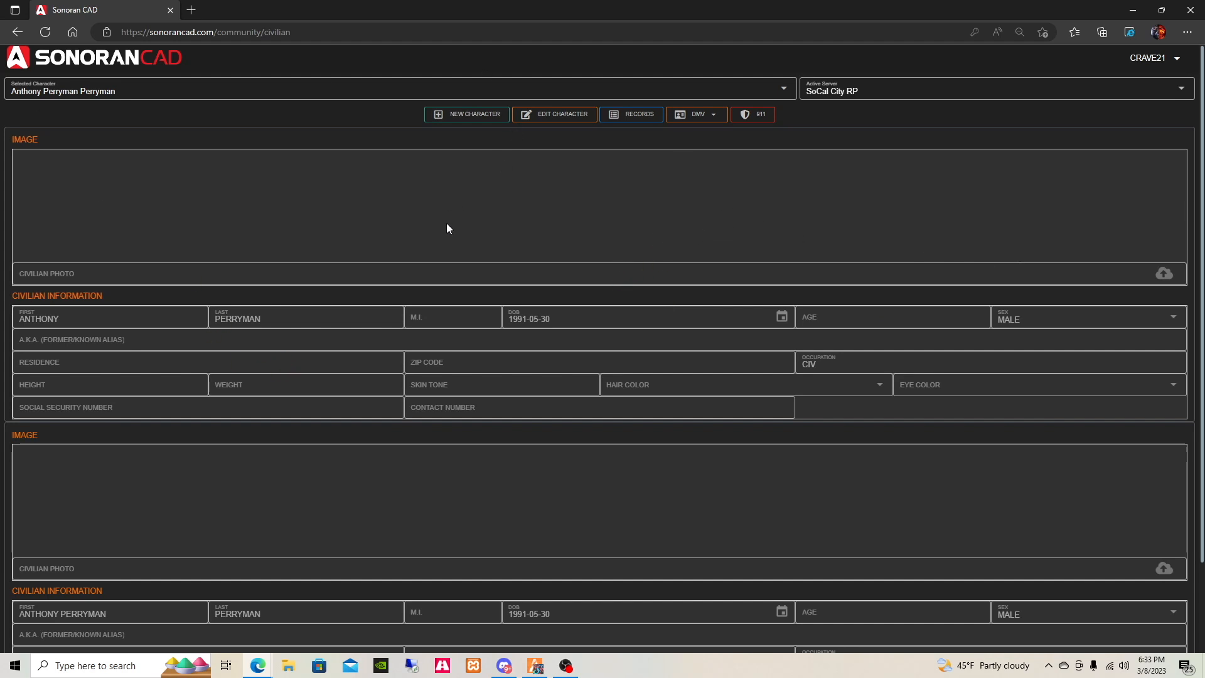
{"action": "mouse_move", "coordinate": [460, 321]}
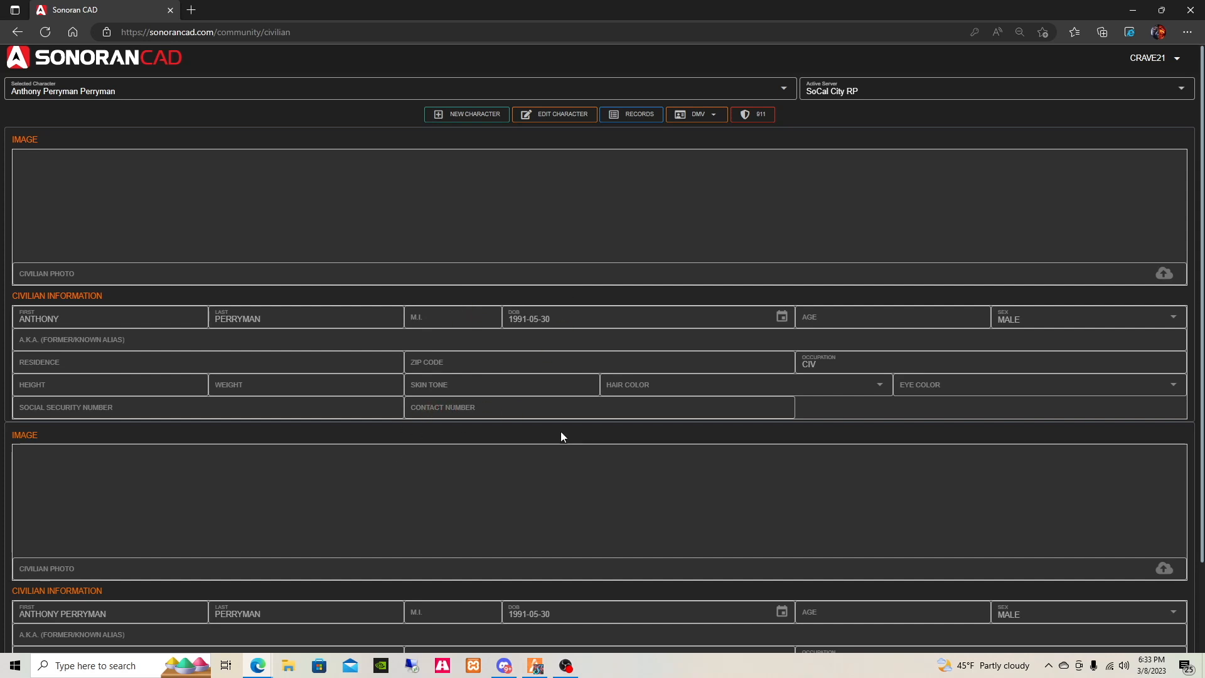
{"action": "mouse_move", "coordinate": [522, 544]}
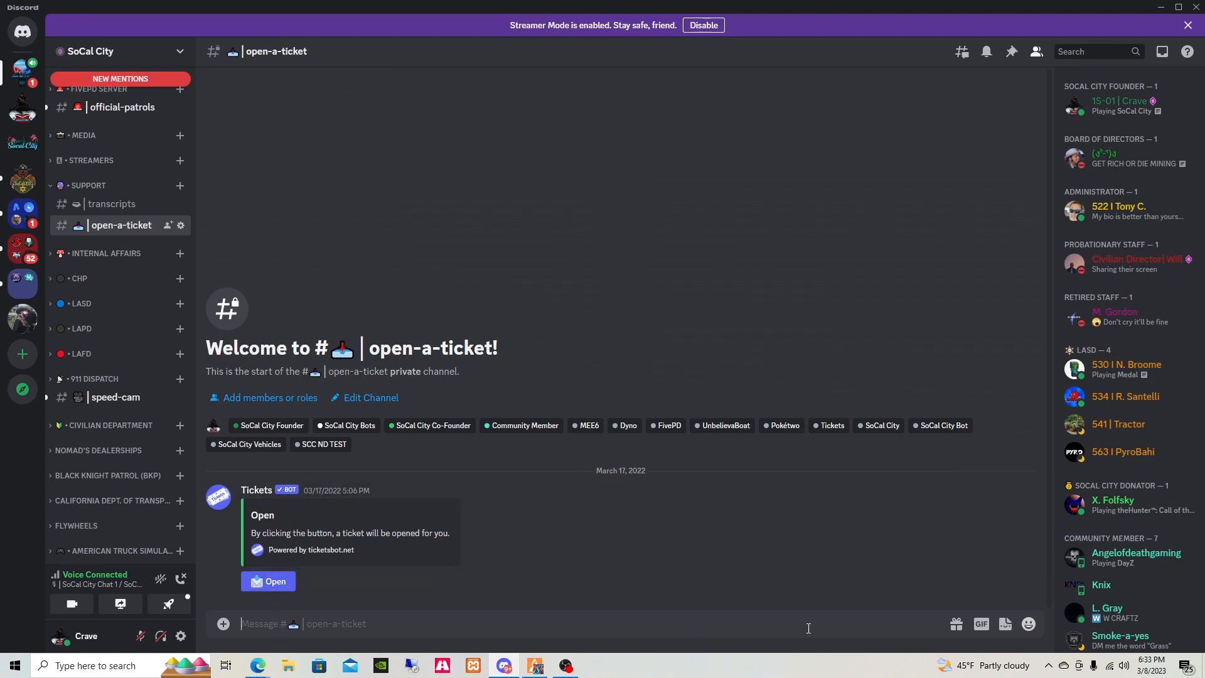
{"action": "mouse_move", "coordinate": [649, 574]}
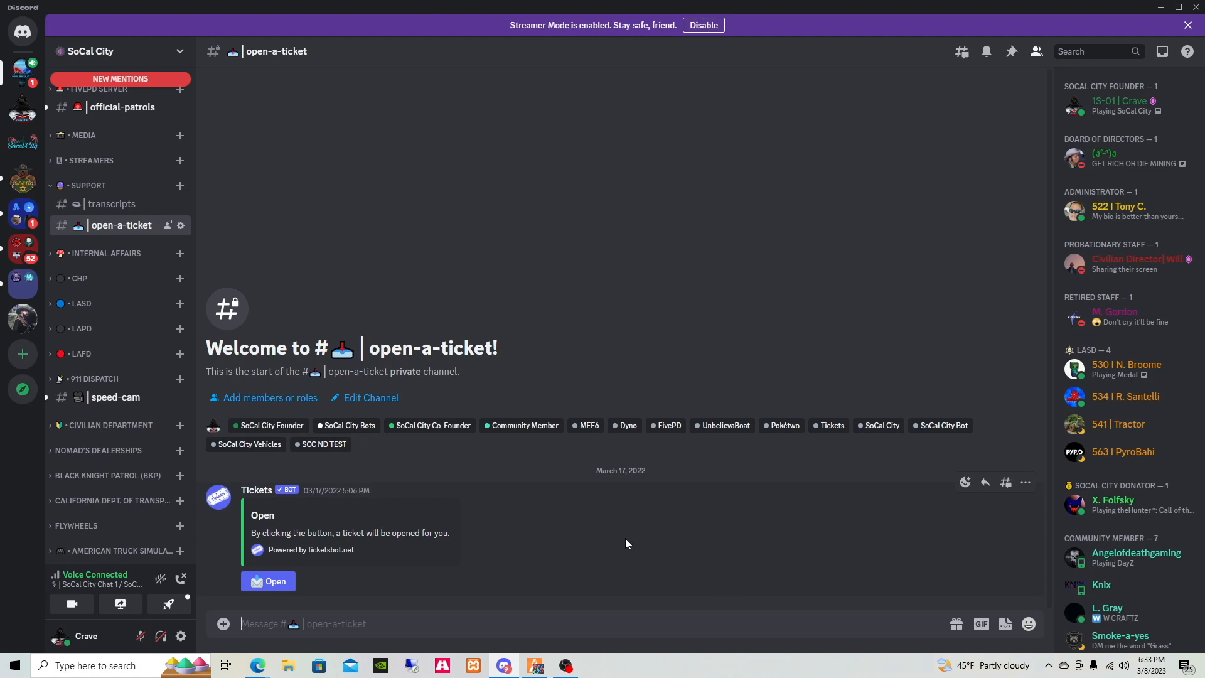
{"action": "mouse_move", "coordinate": [656, 550]}
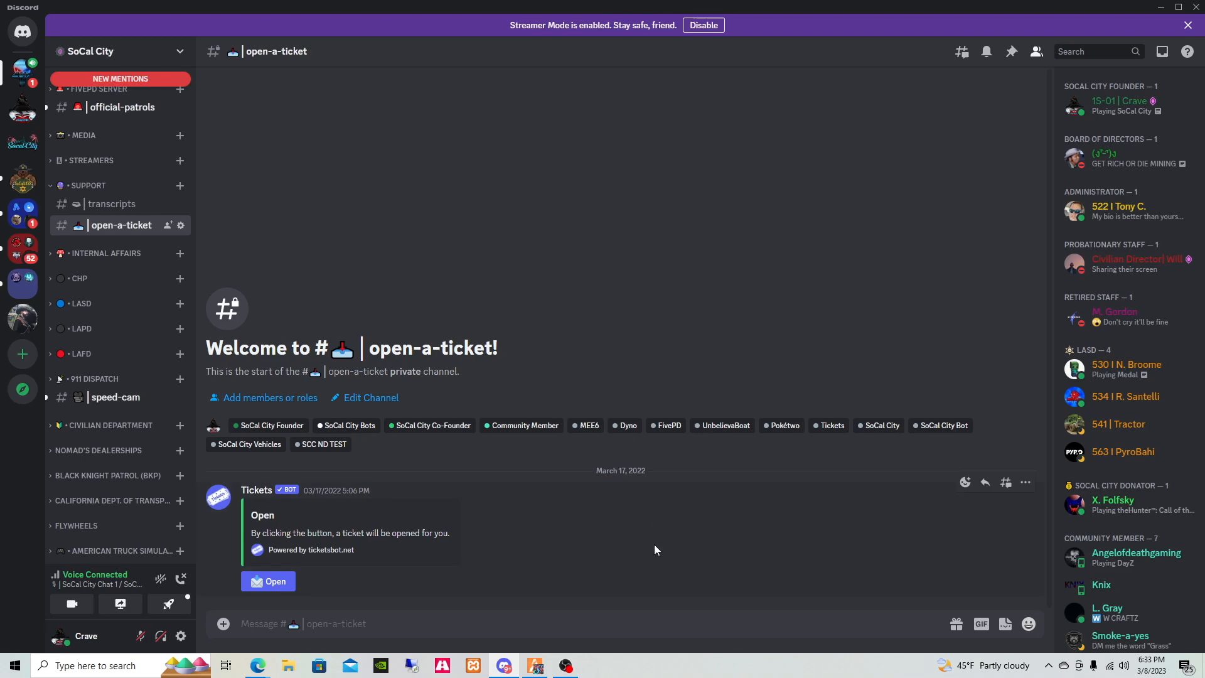